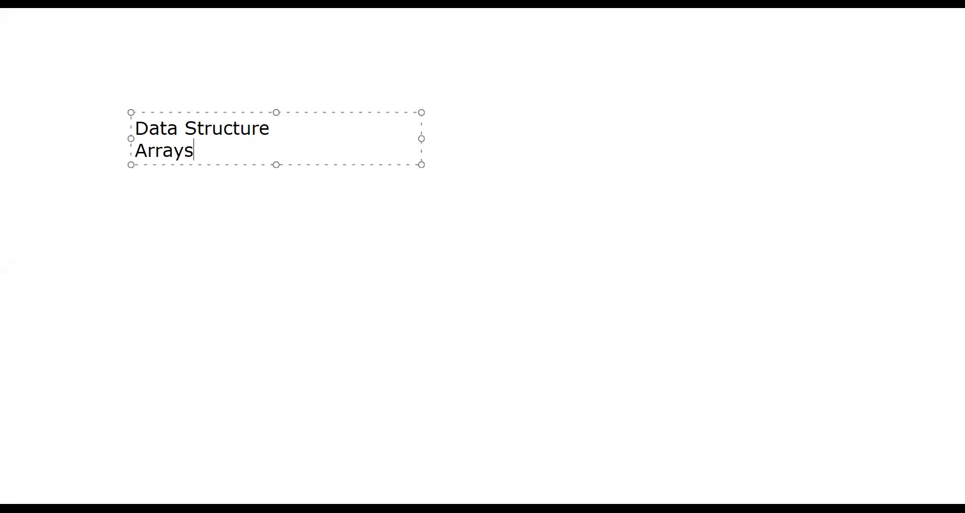
- Note that arrays hold a fixed number of items of the same data type
type(": fixed number of items+ same data type")
type("1")
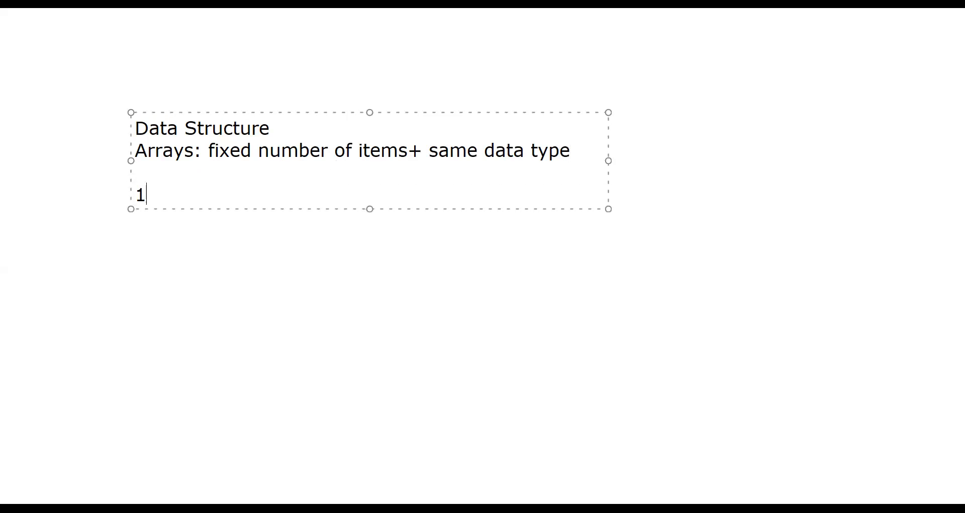
type(". elemen")
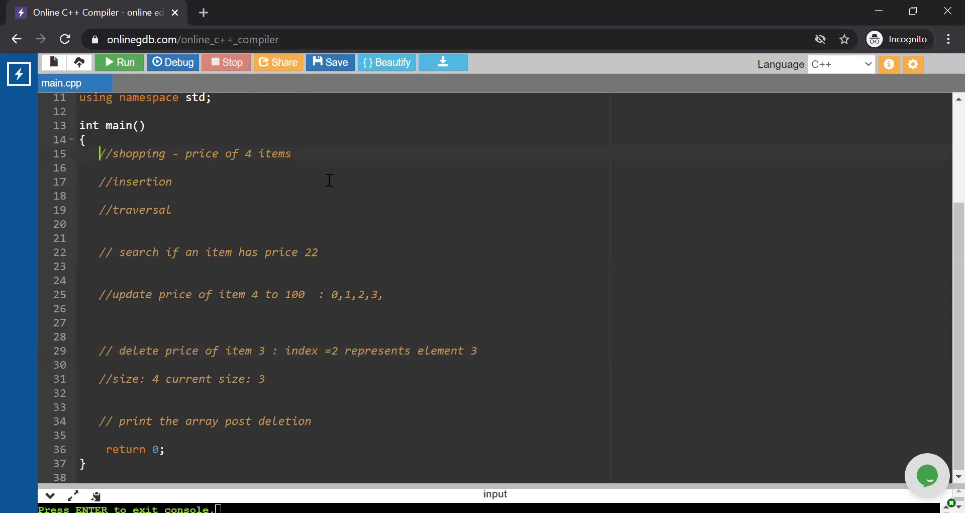
- Declare int item_price[4] and an int counter i under the shopping comment
left_click(292, 153)
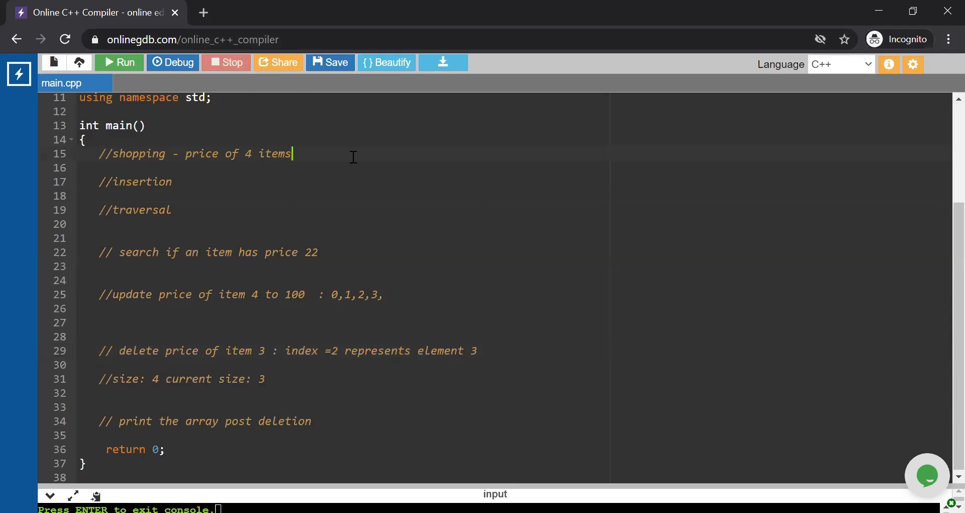
key("enter")
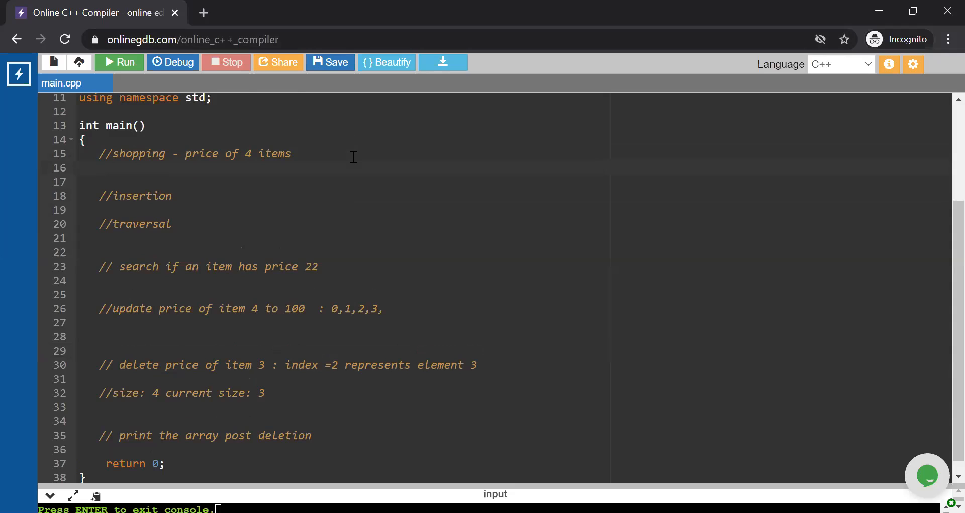
type("int")
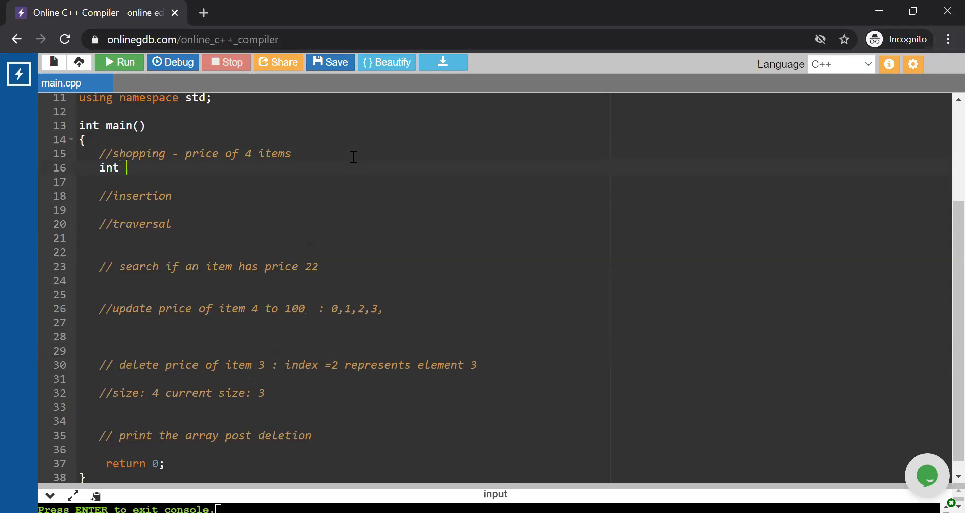
type("i")
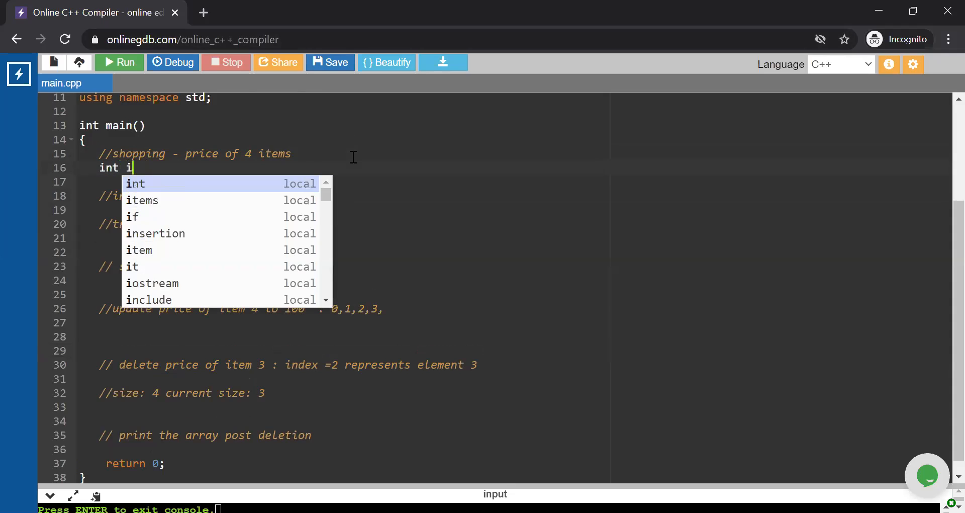
type("tem_pr")
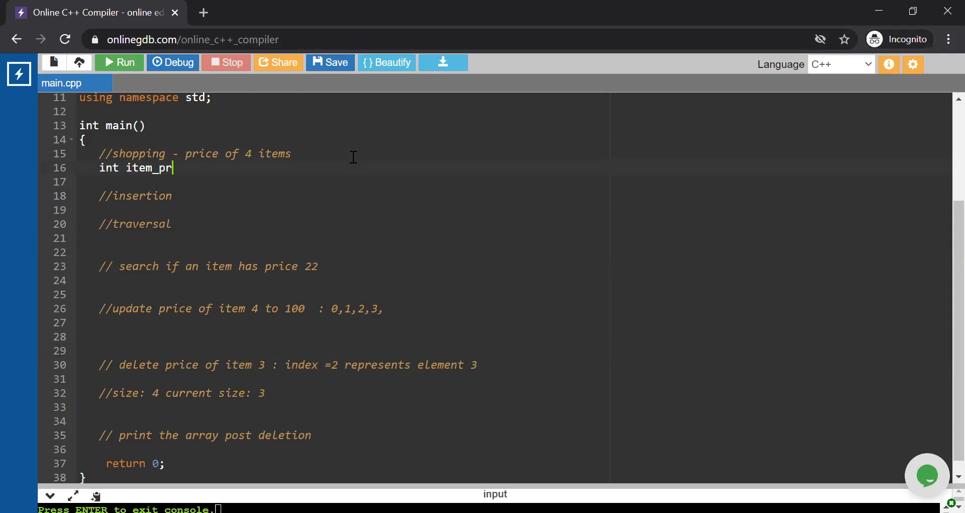
type("ice[]")
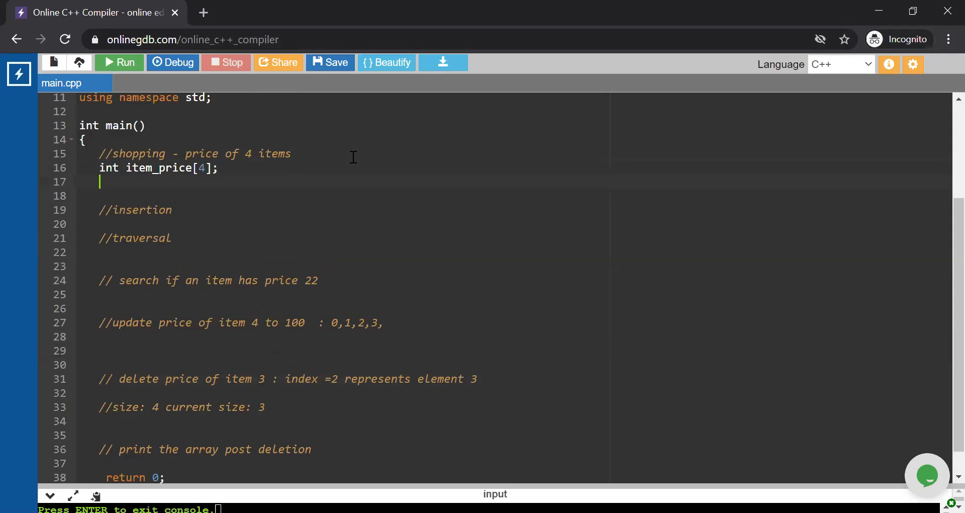
type("int i")
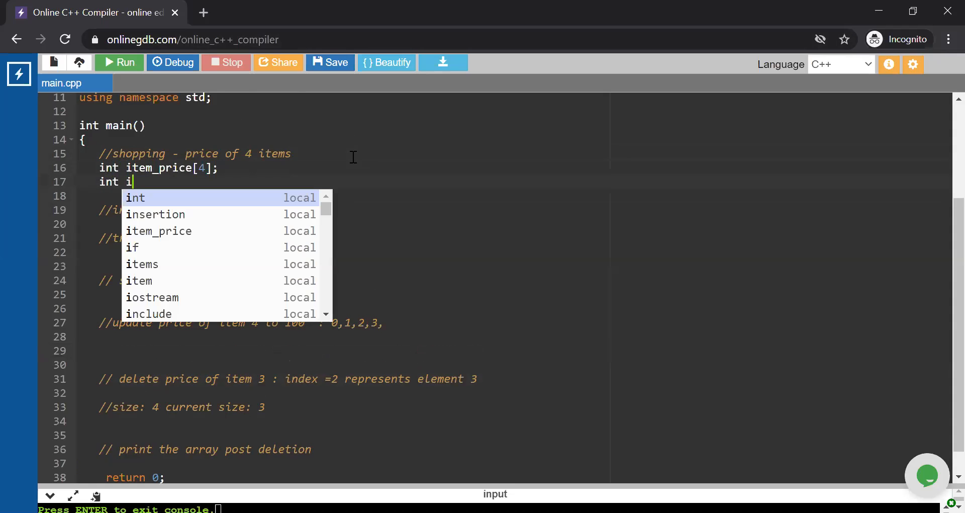
type(";")
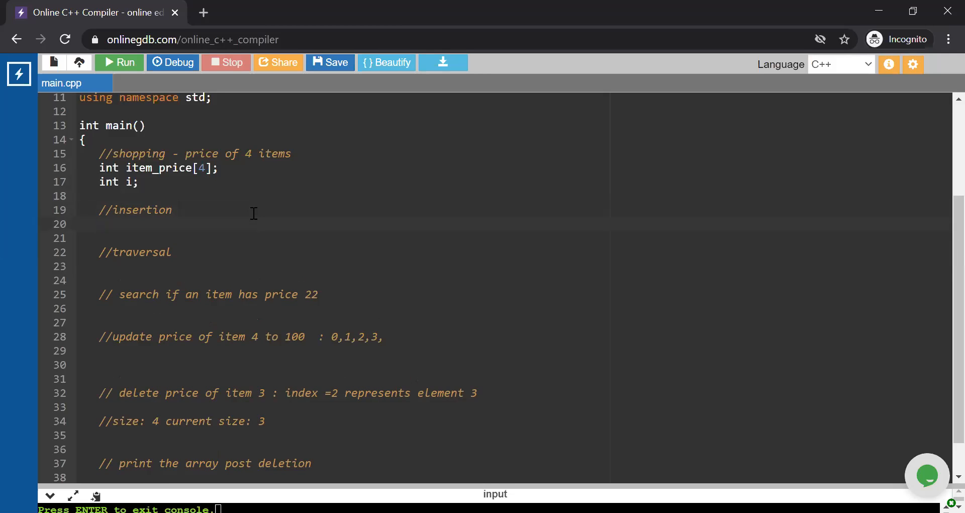
- Print the message "inserting the price for the items" followed by endl
type("cout<")
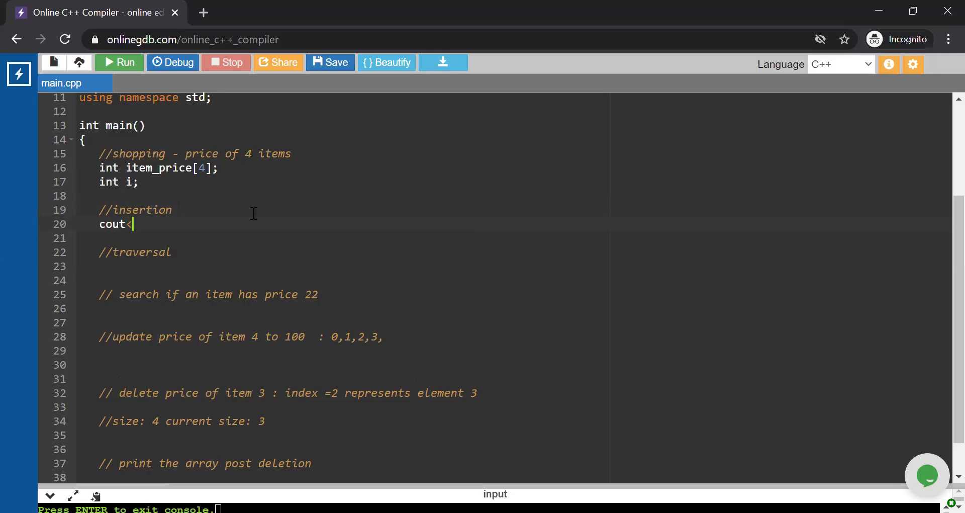
type("<\"\"")
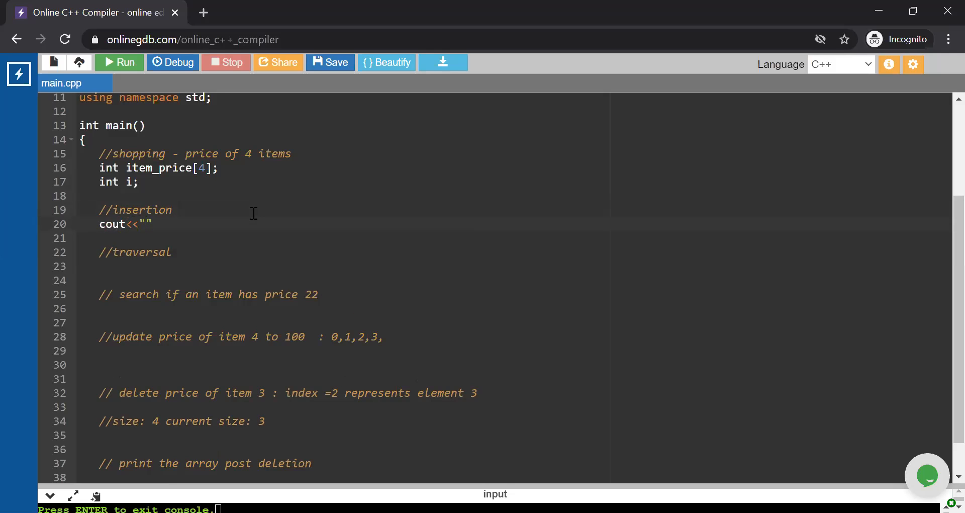
left_click(147, 223)
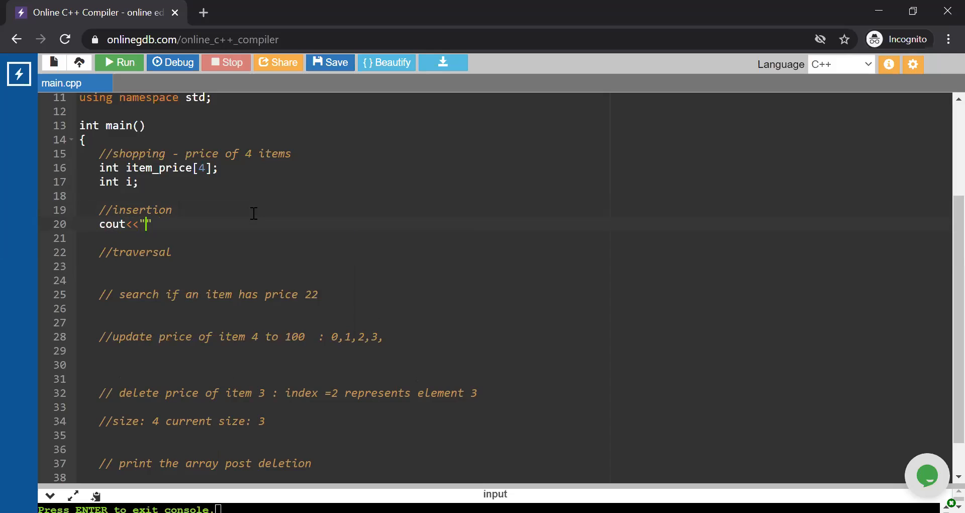
type("inserting the")
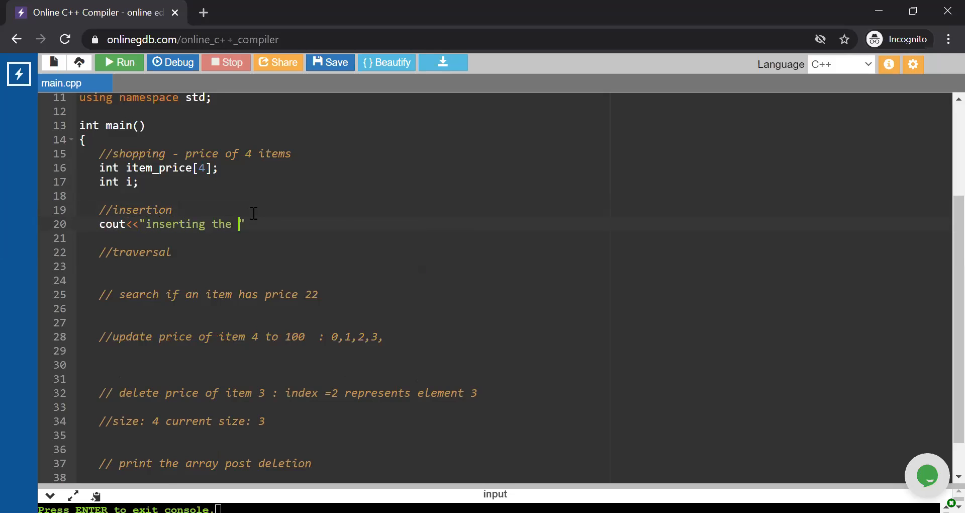
type("price for the items")
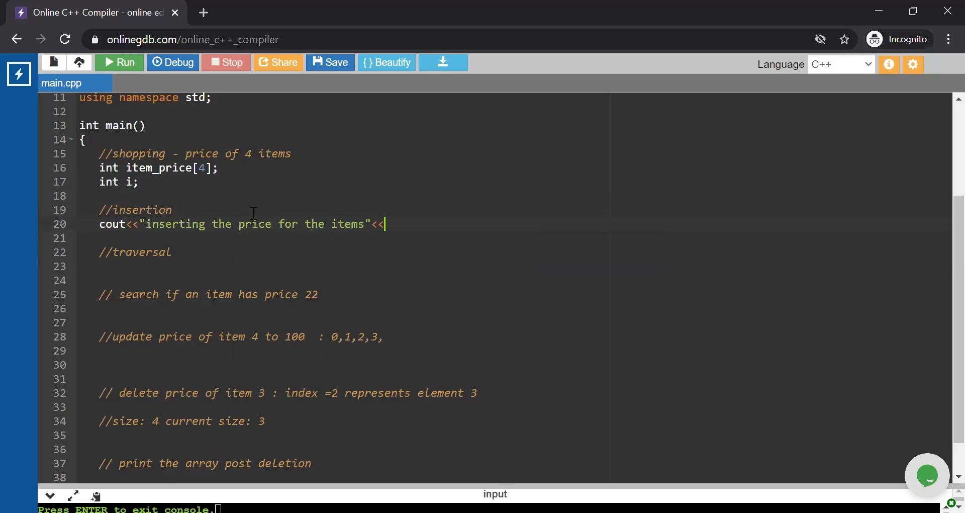
type("endl;")
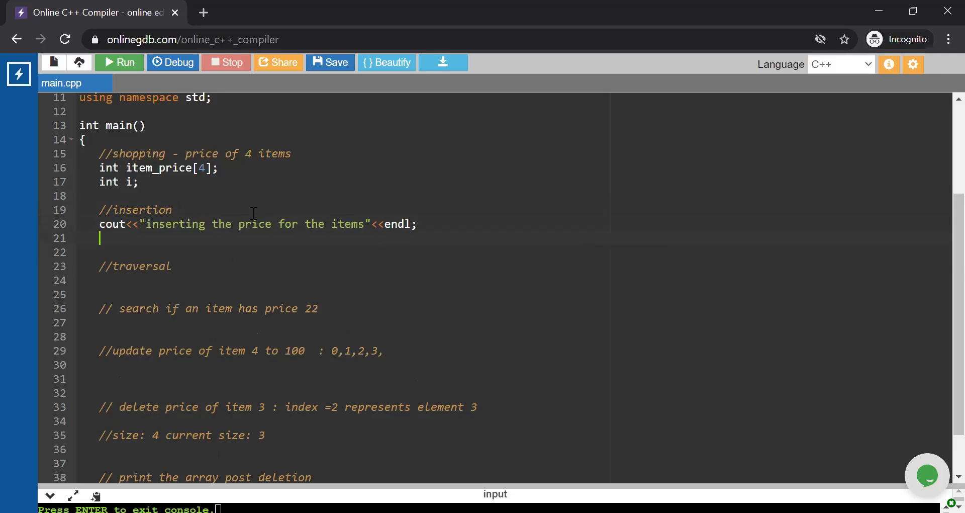
- Add a for(i=0;i<4;i++) loop reading cin into item_price[i]
type("for()")
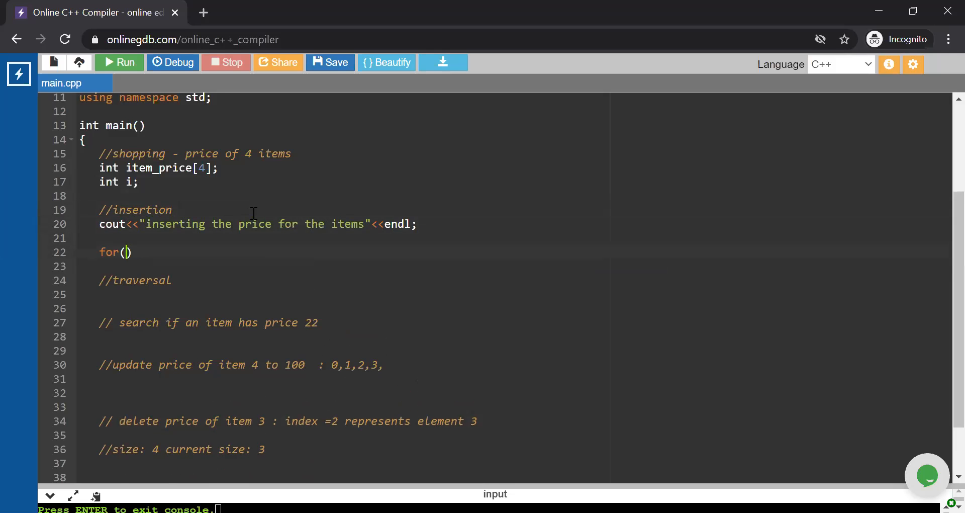
type("i=0;i")
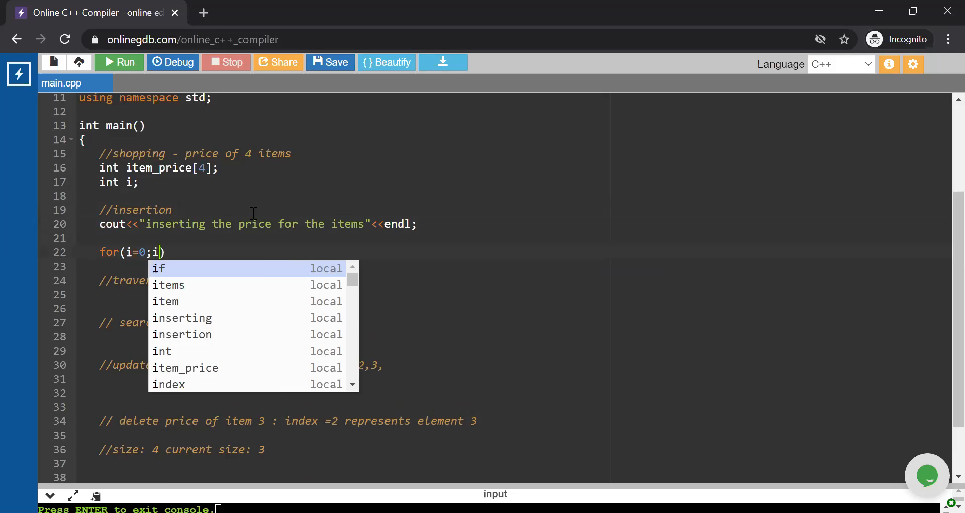
type("<")
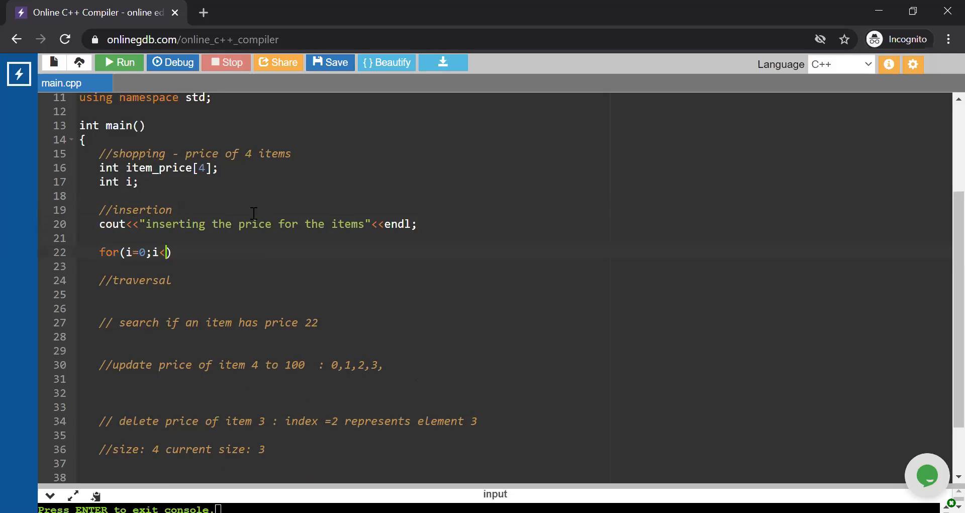
type("4;i++")
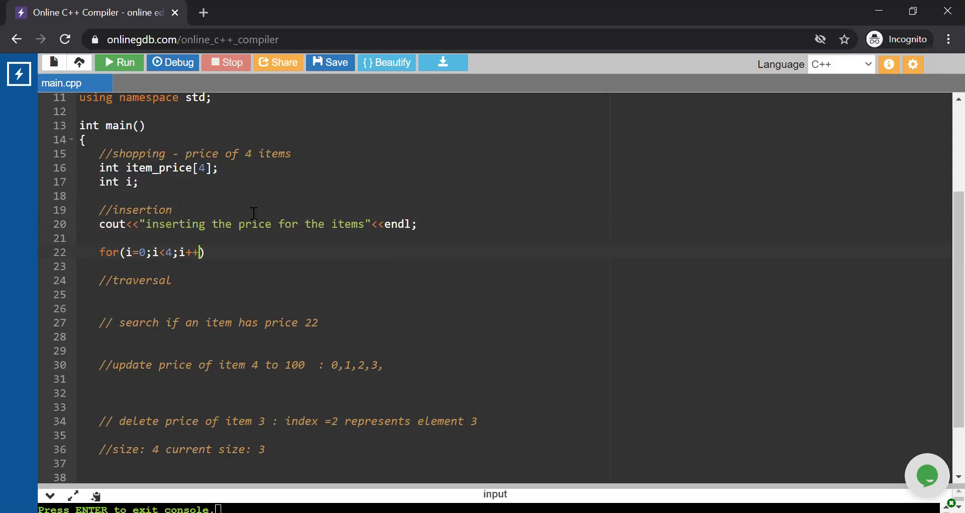
type("cin")
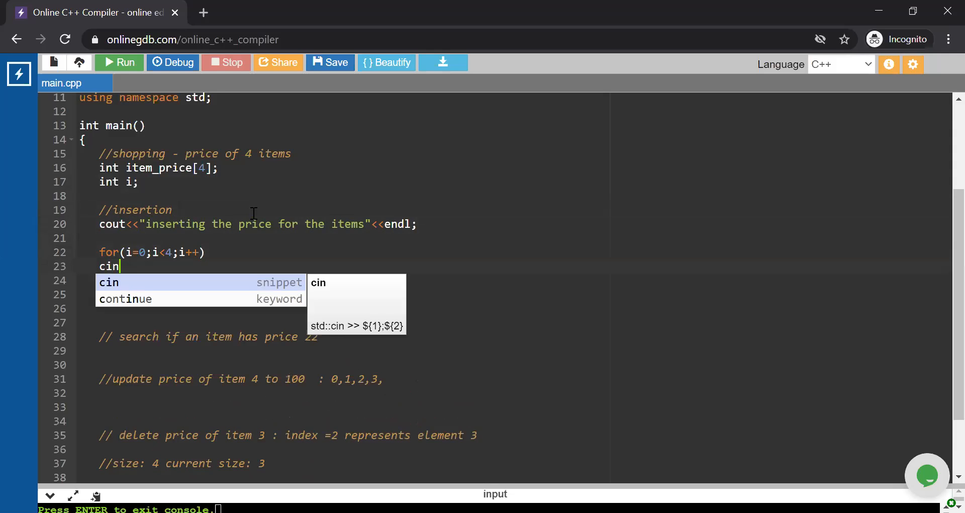
type(">>ite")
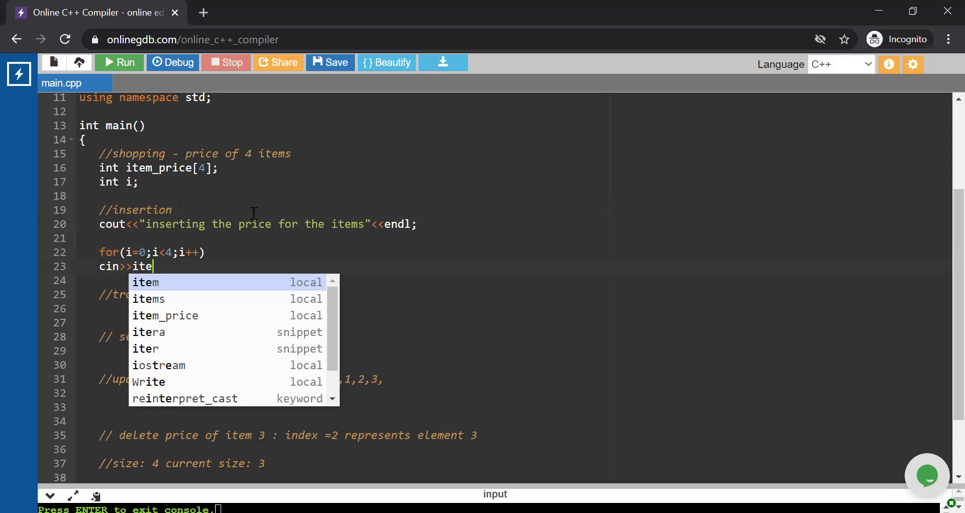
type("item_price[")
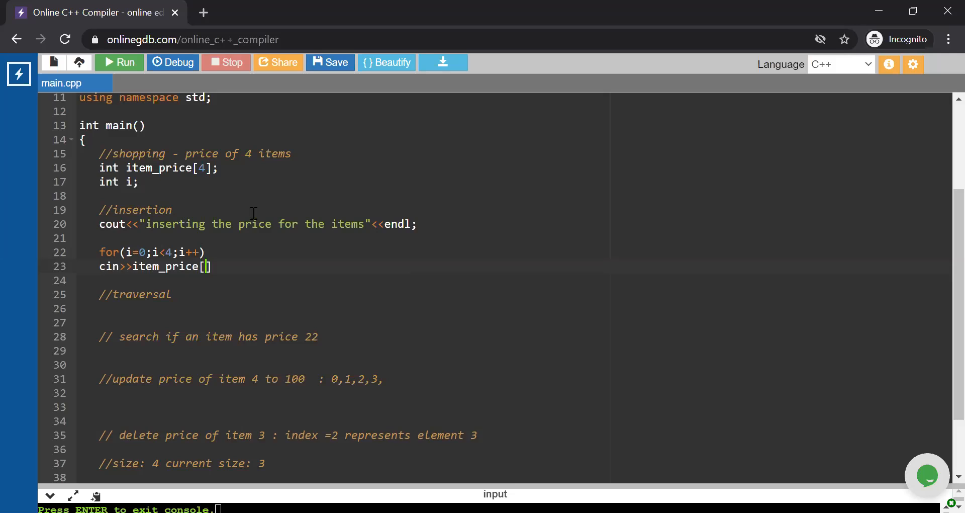
type("i")
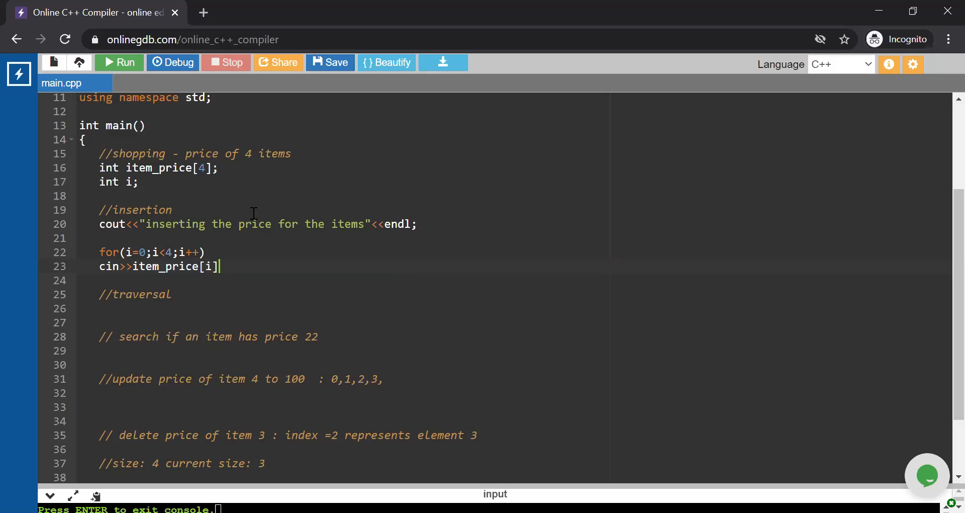
type(";")
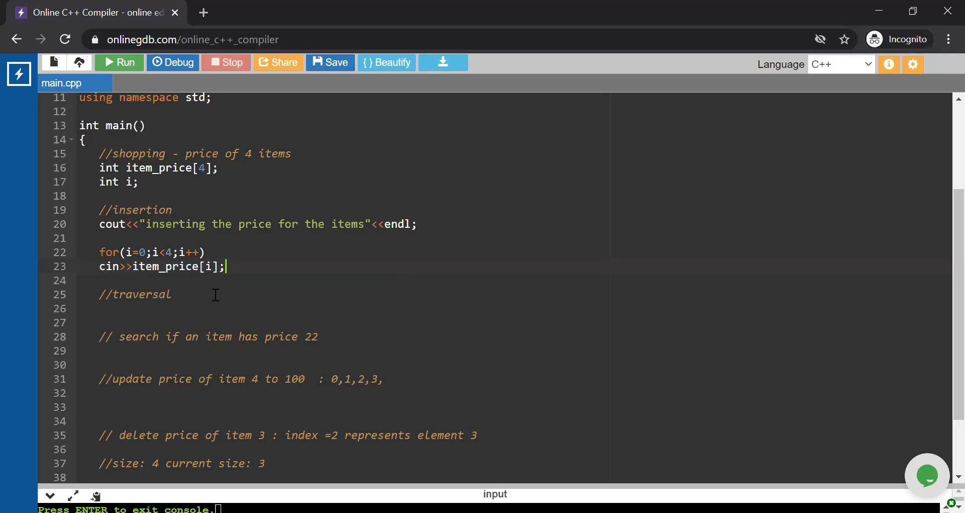
- Print the heading "the entered price of the 4 items:" followed by endl
key("Enter")
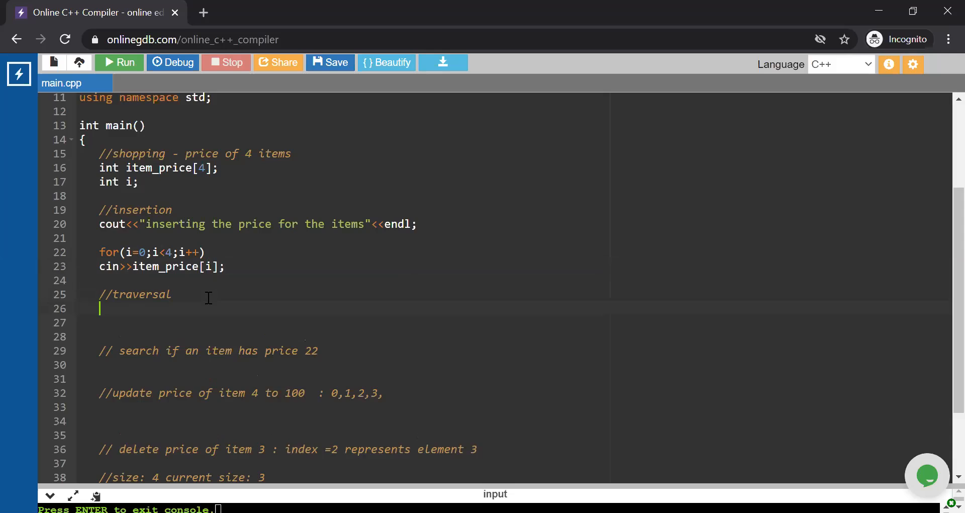
type("cout<<\"\"")
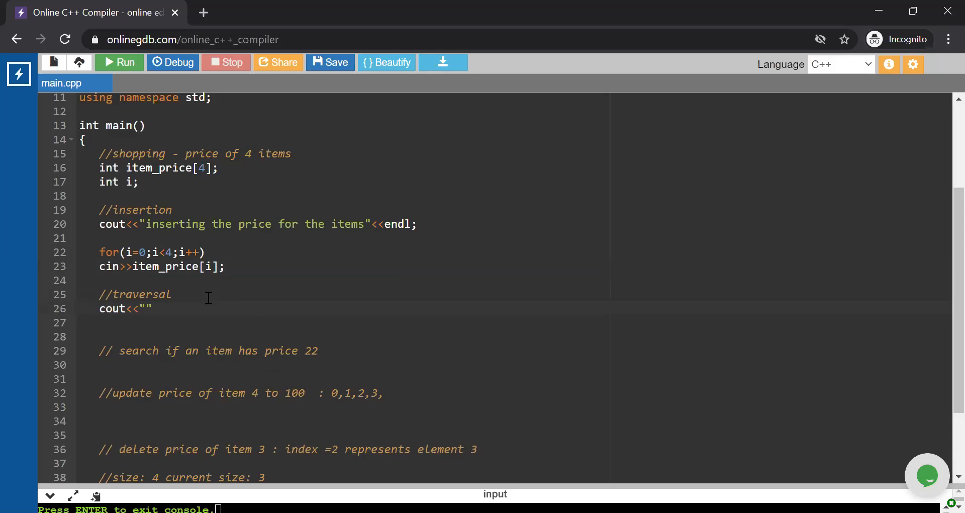
type("the entered")
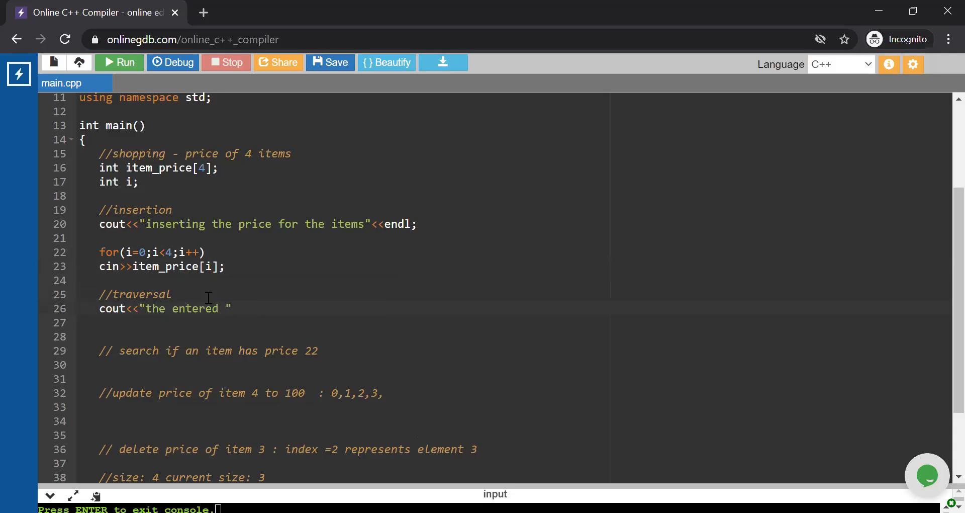
type("price")
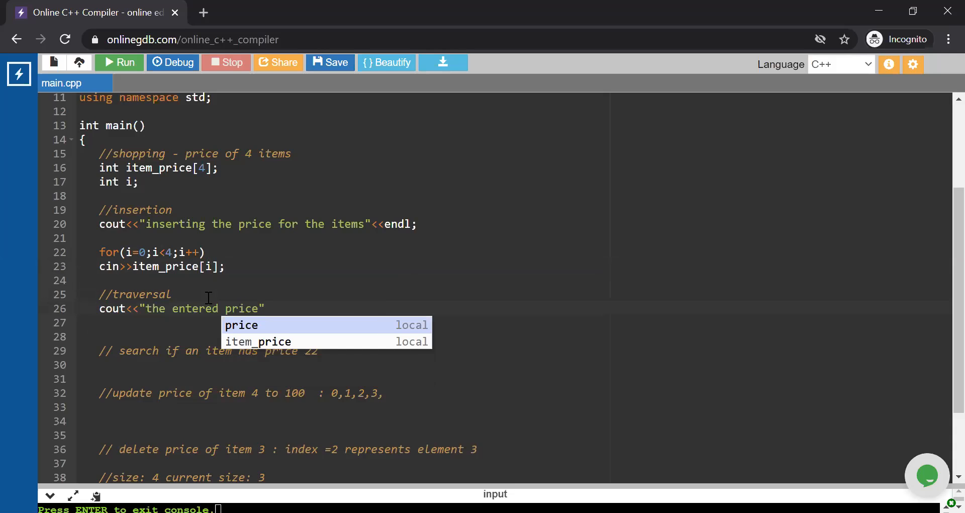
type("of the 4")
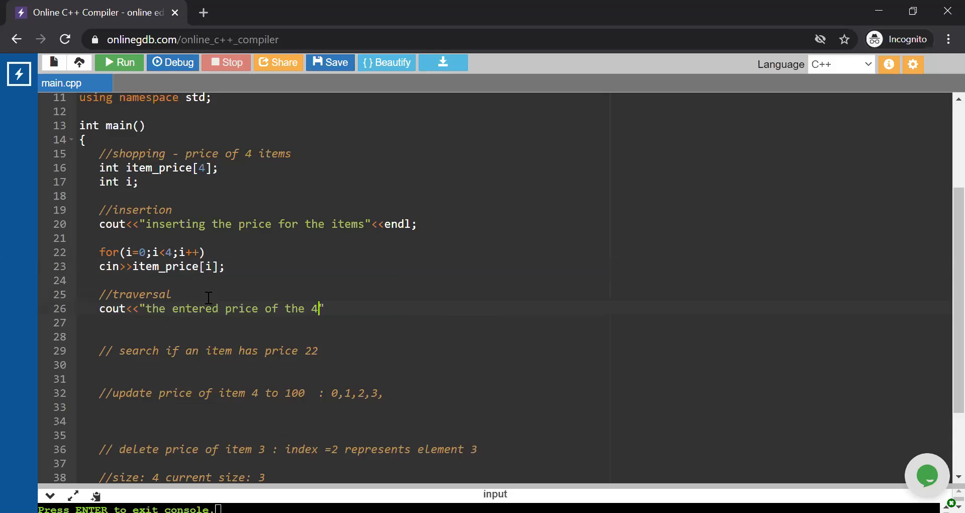
type("items:")
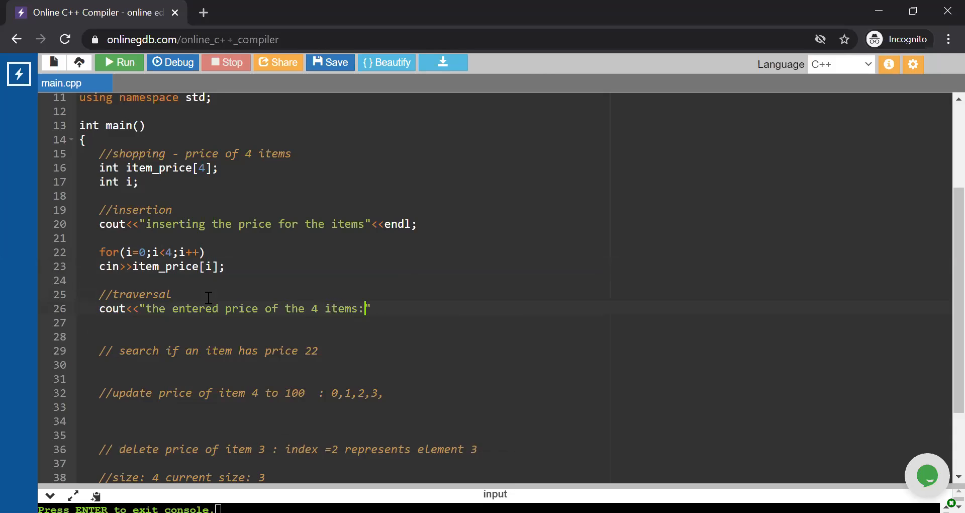
type("<<endl")
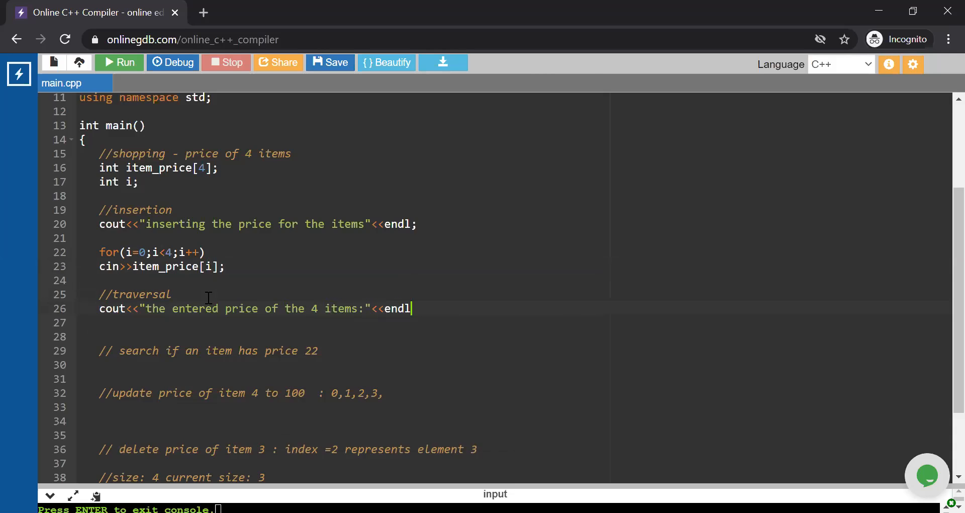
- Write the traversal loop header for(i=0;i<4;i++)
type("for(")
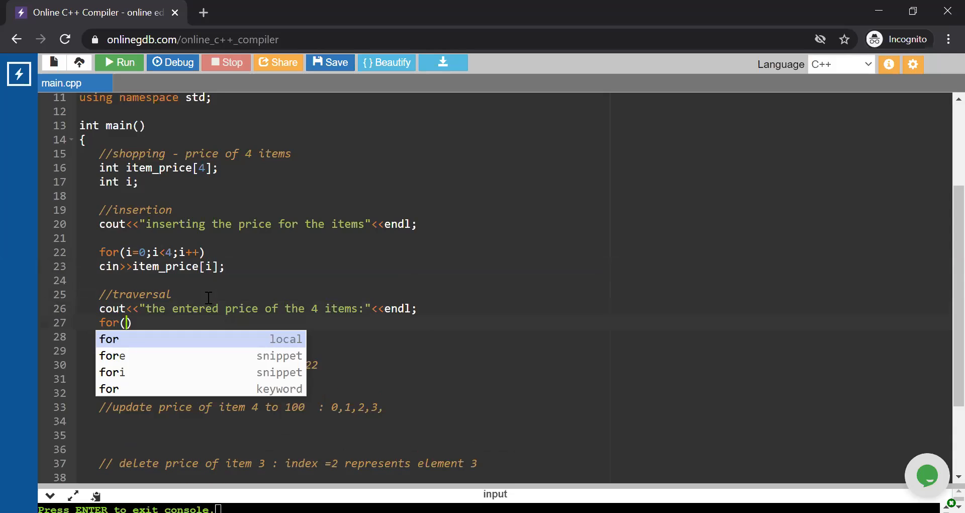
key("Escape")
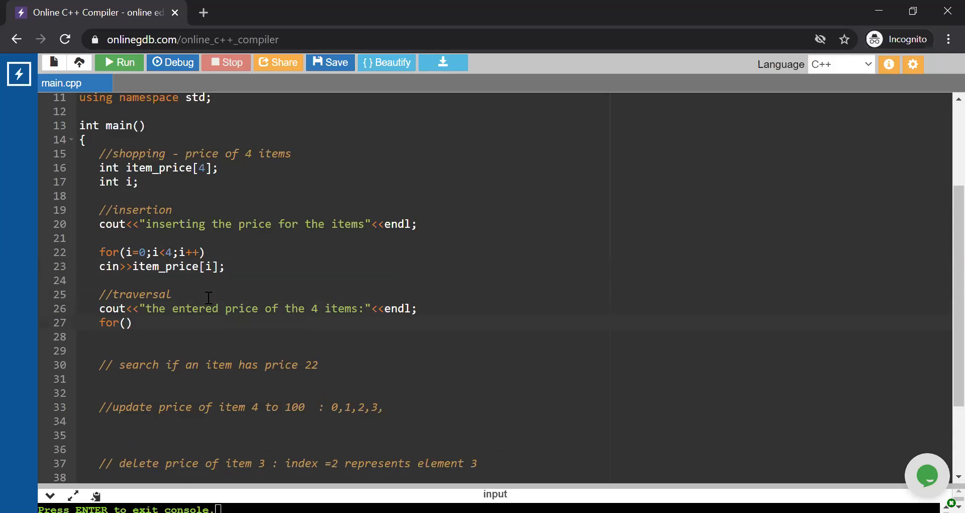
type("i")
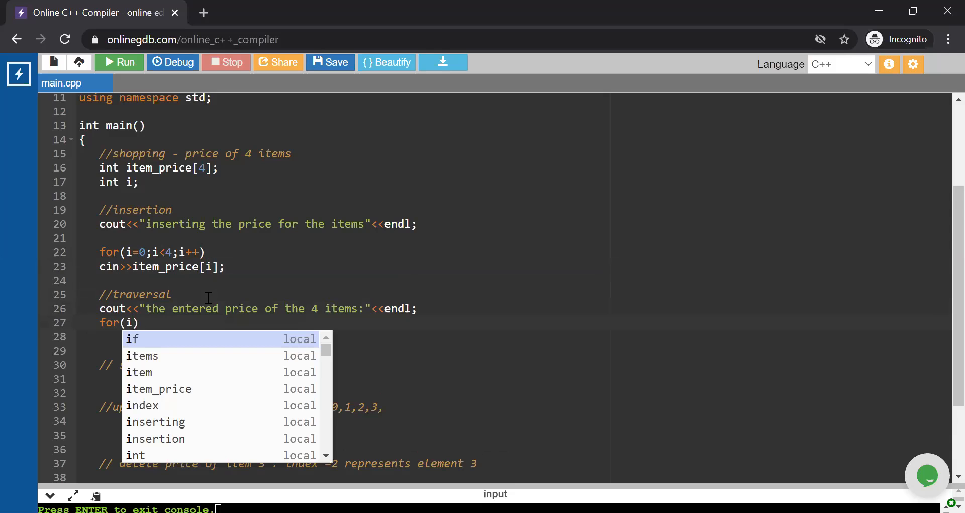
type("=0;")
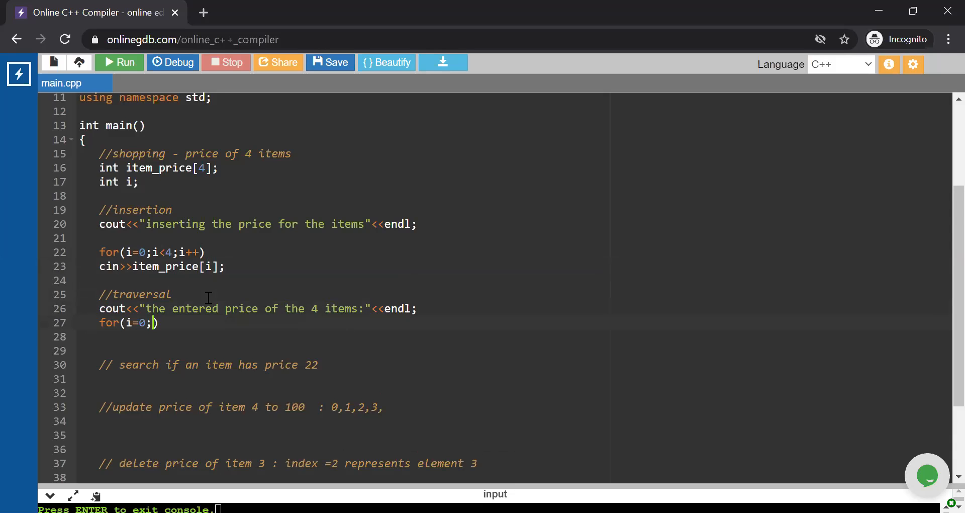
type("i<4")
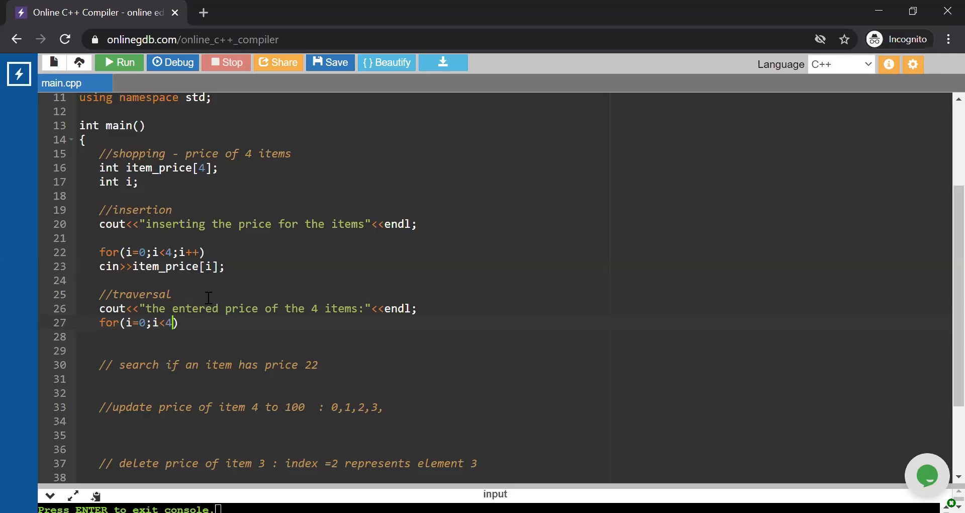
type(";i++")
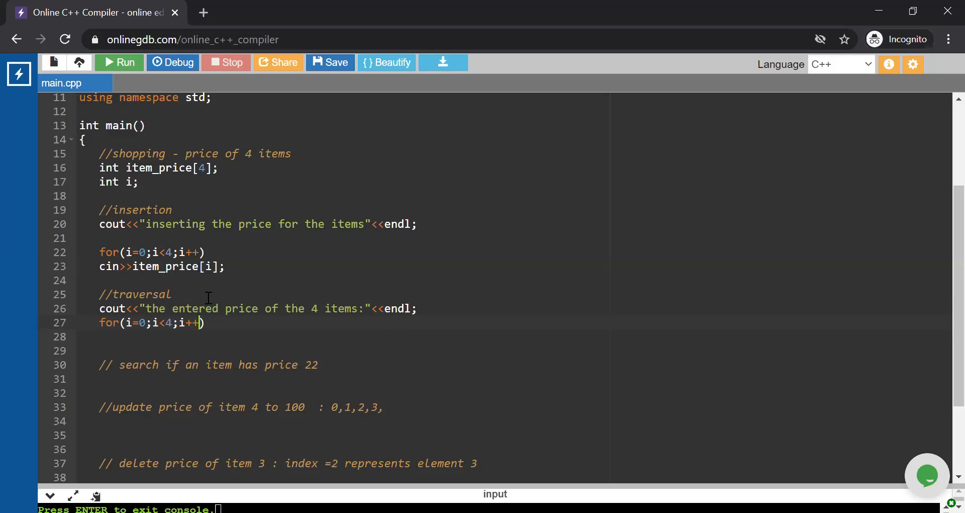
- Inside the loop, print "the price of item at ", i+1, ": " and item_price[i]
type("cout")
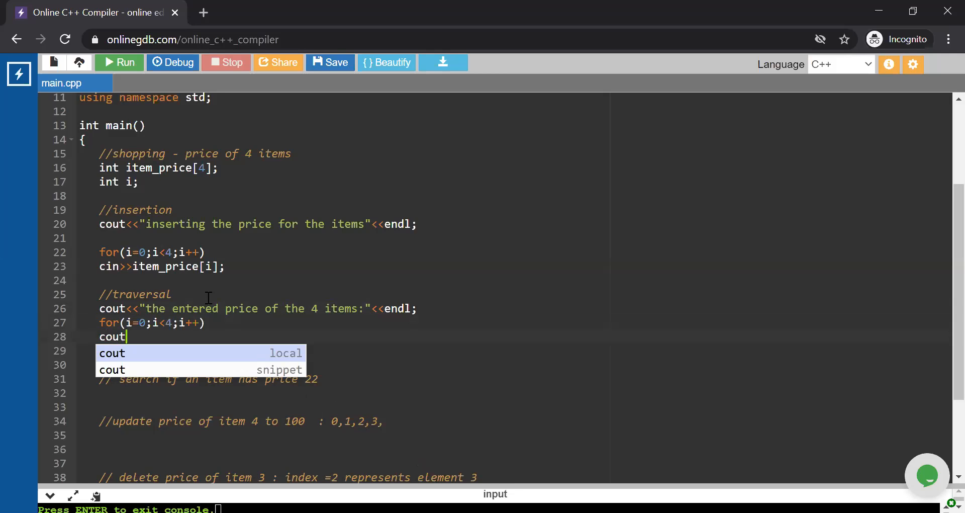
type("<<\"the price o")
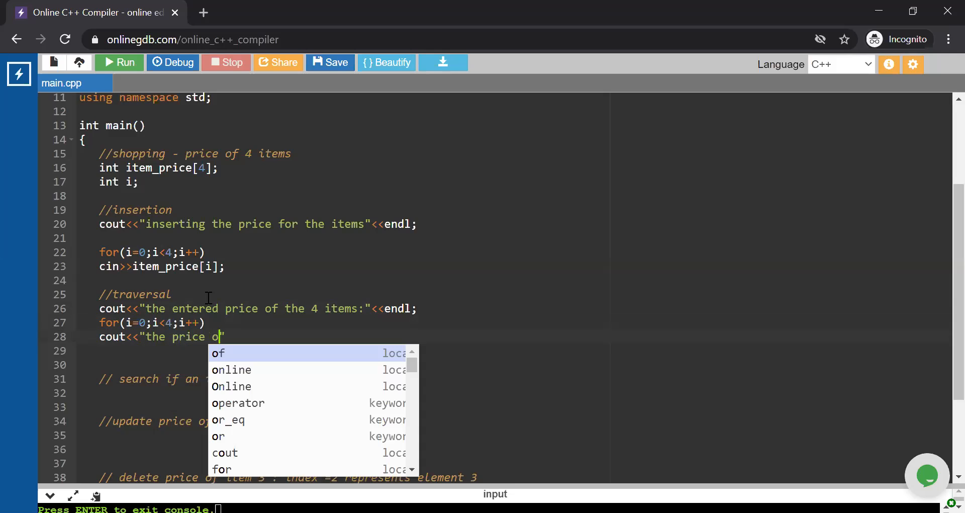
type("item at")
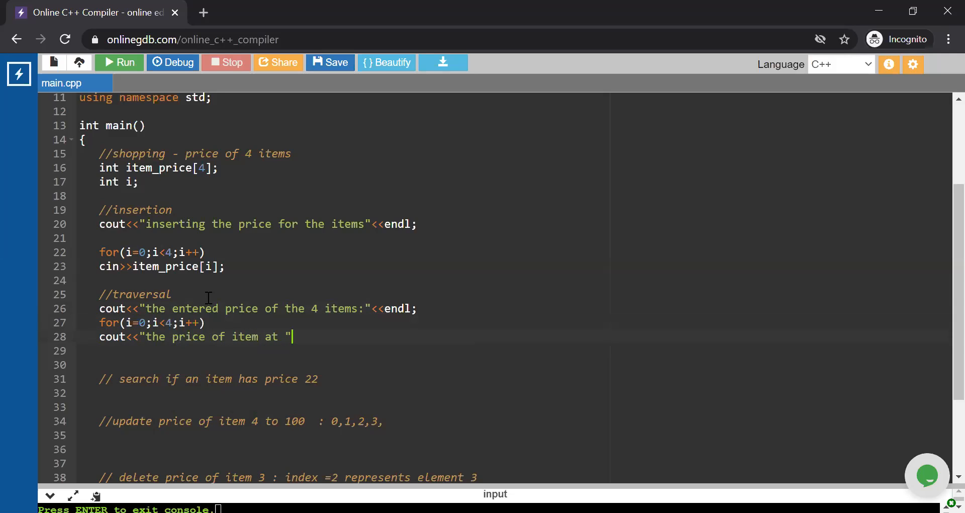
type("<<")
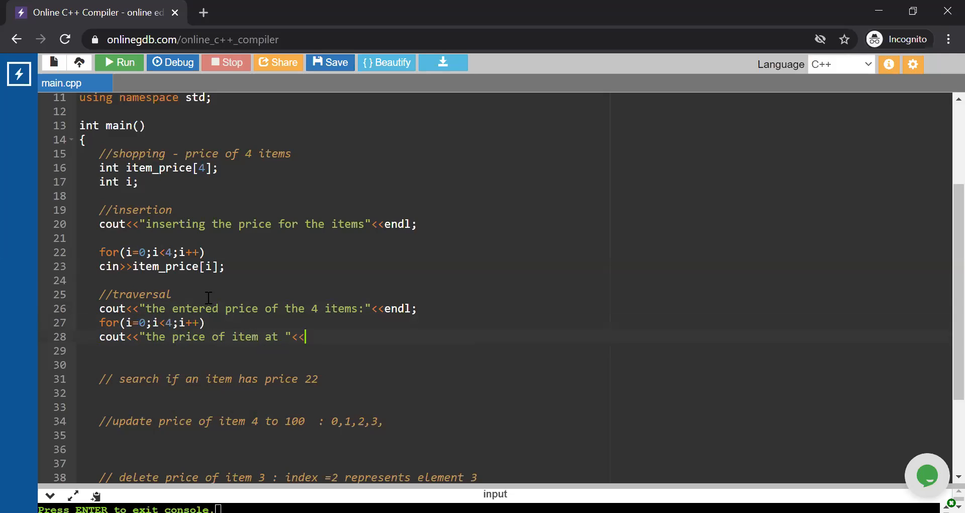
type("i+1")
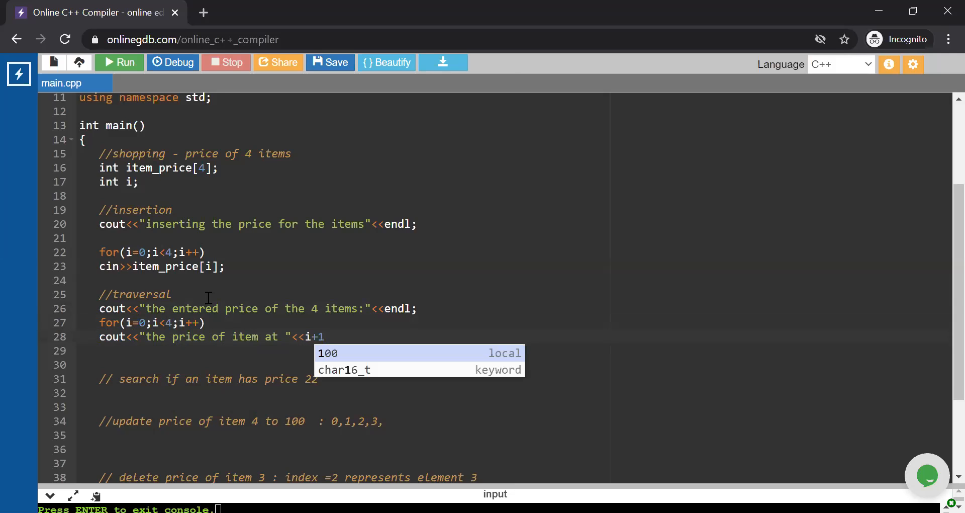
type("<<\"\"")
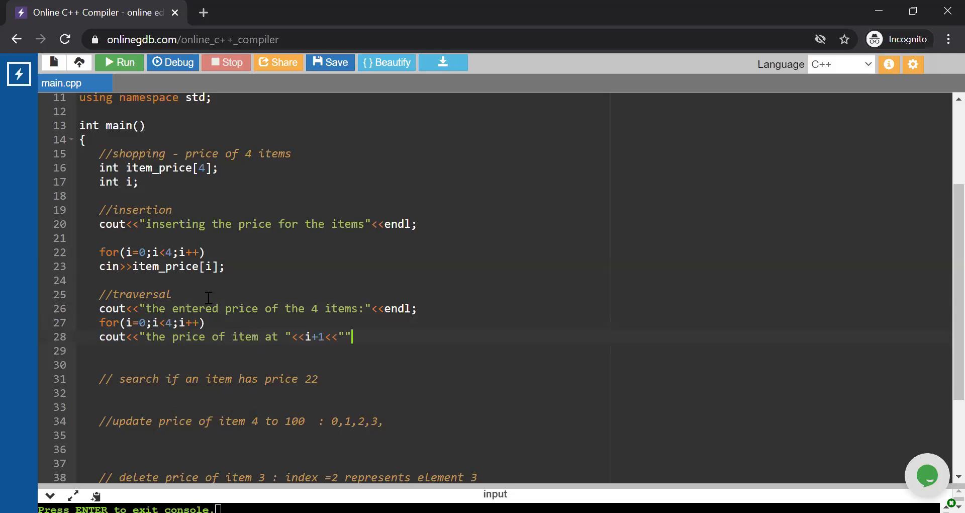
type(":")
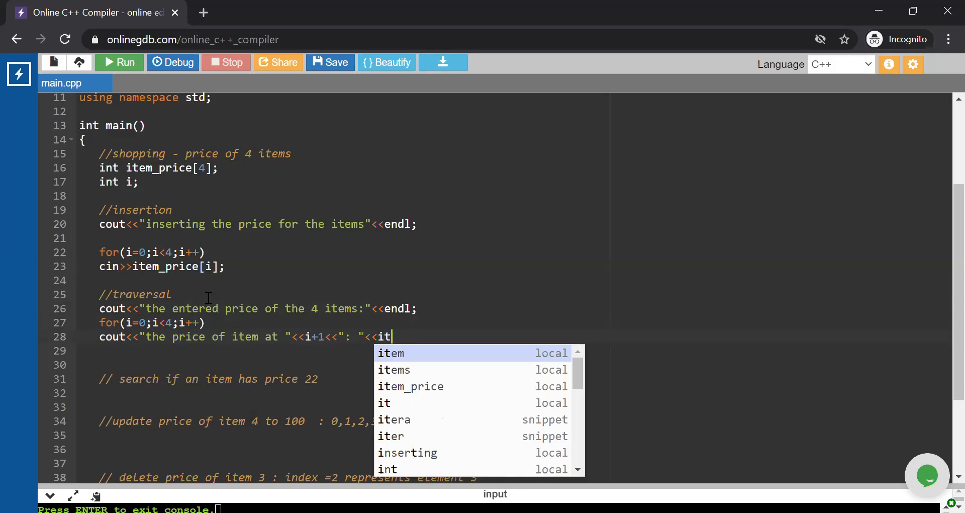
left_click(410, 386)
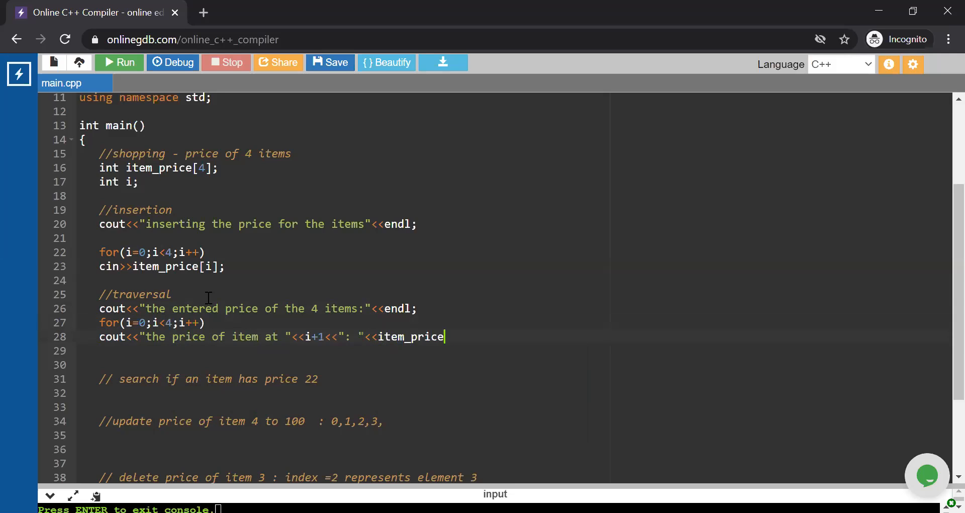
type("[i]")
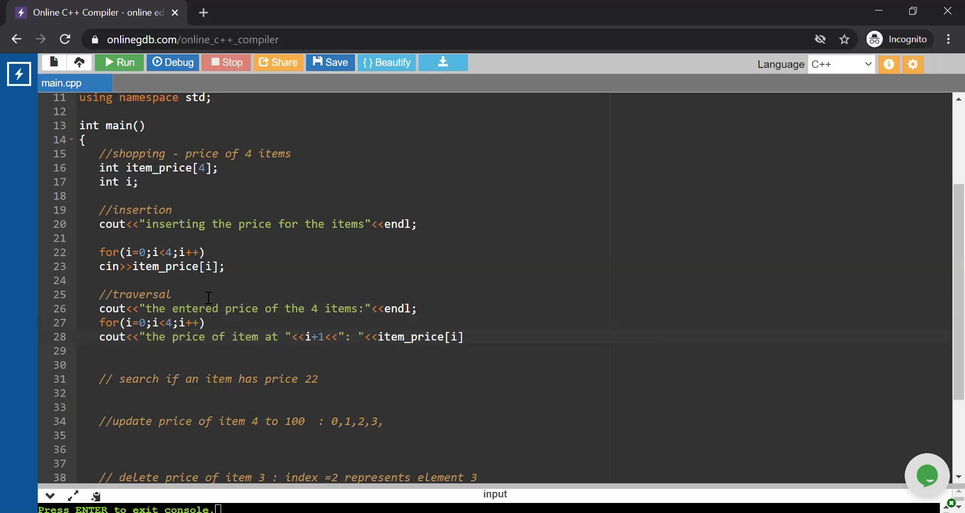
type(";")
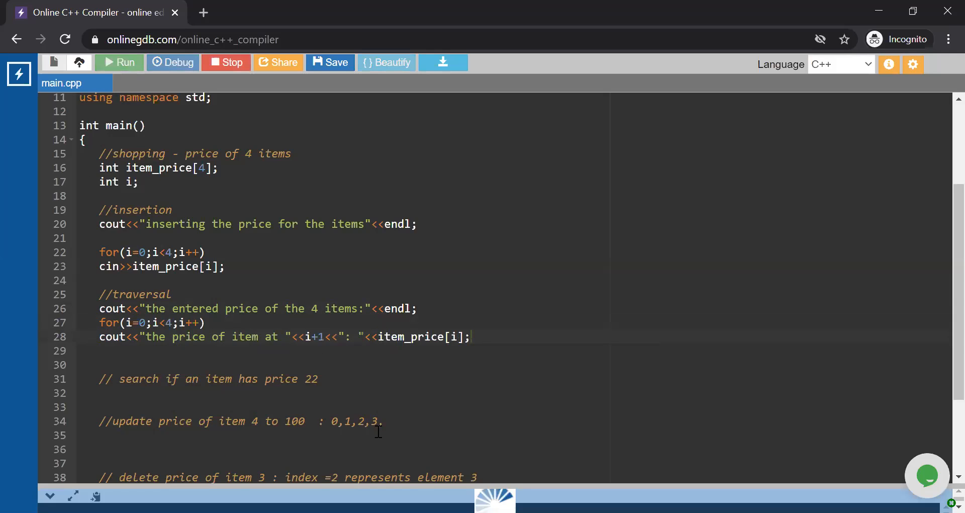
- Run the program entering prices 11, 22, 23 and 34 to see each price printed
left_click(119, 63)
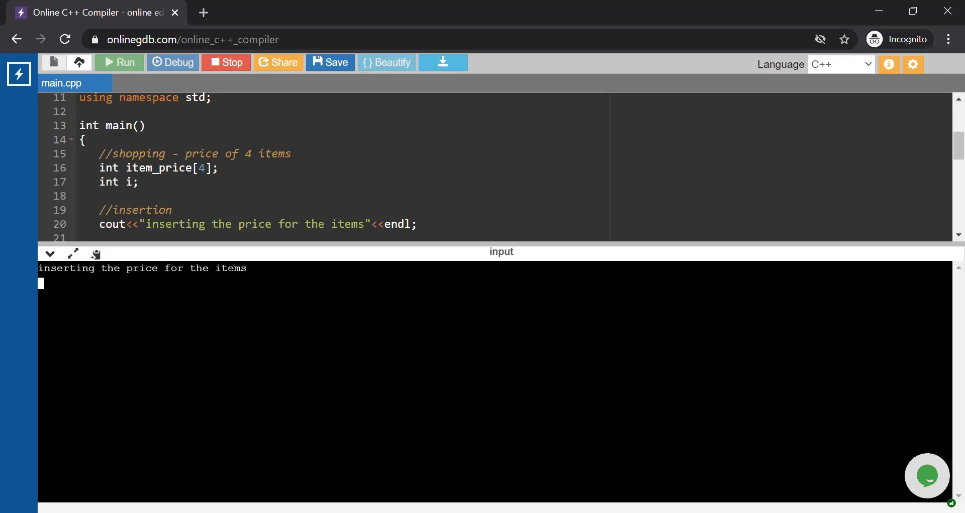
type("11")
type("34")
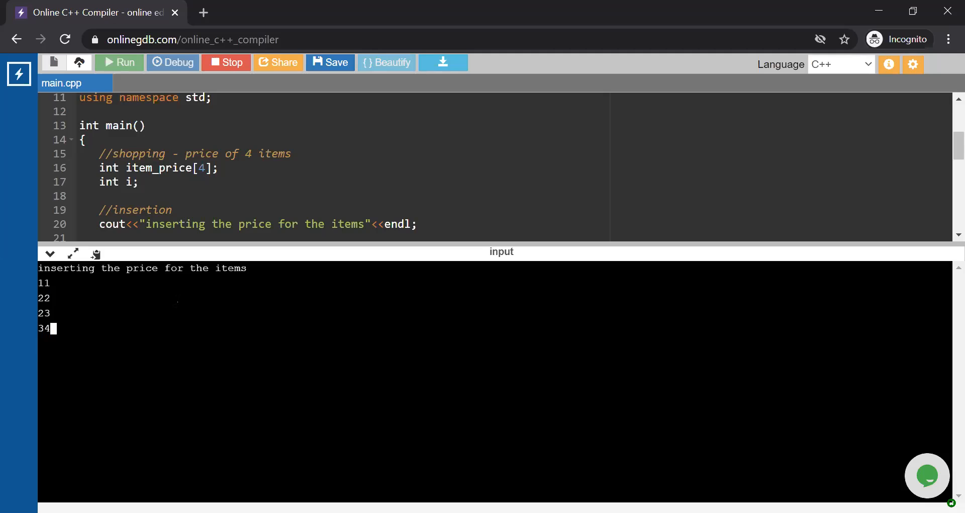
key("enter")
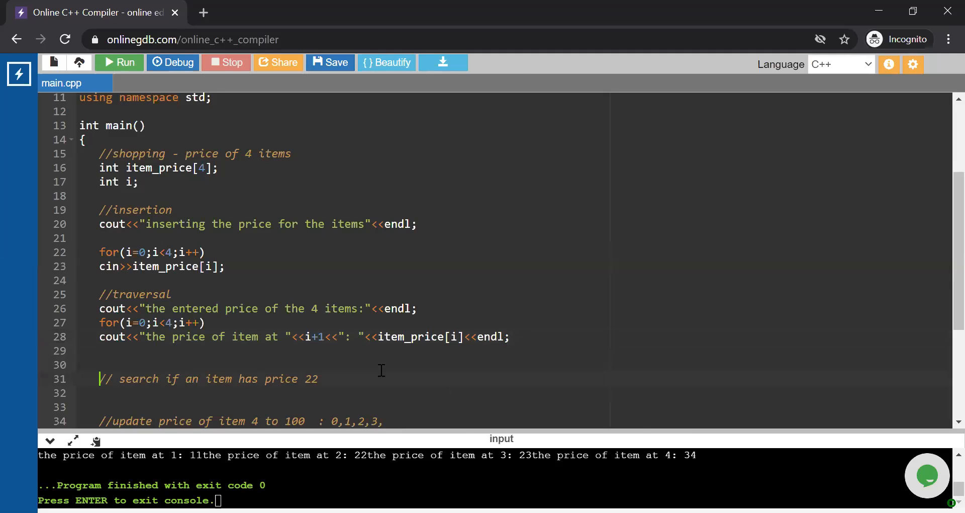
- Declare int j=0 and start a while(j<4) loop under the search comment
scroll("down", 3)
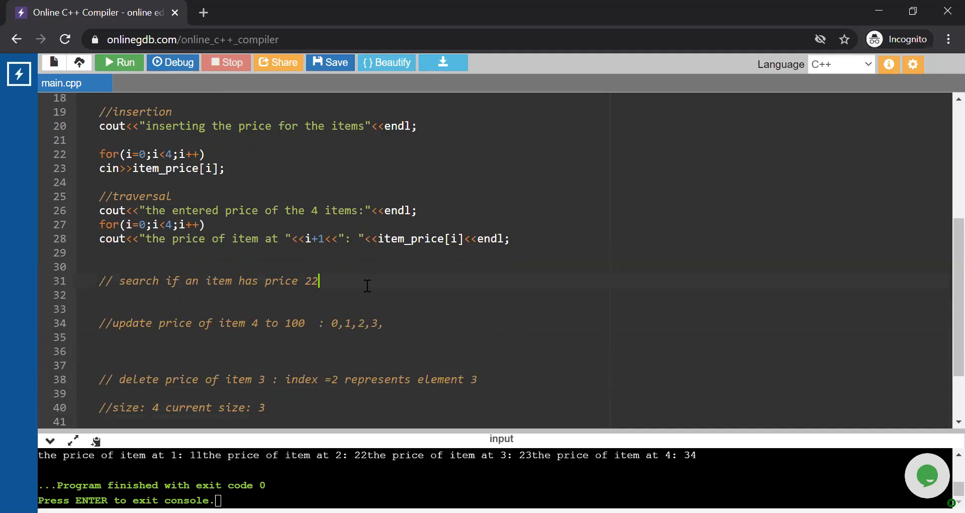
key("enter")
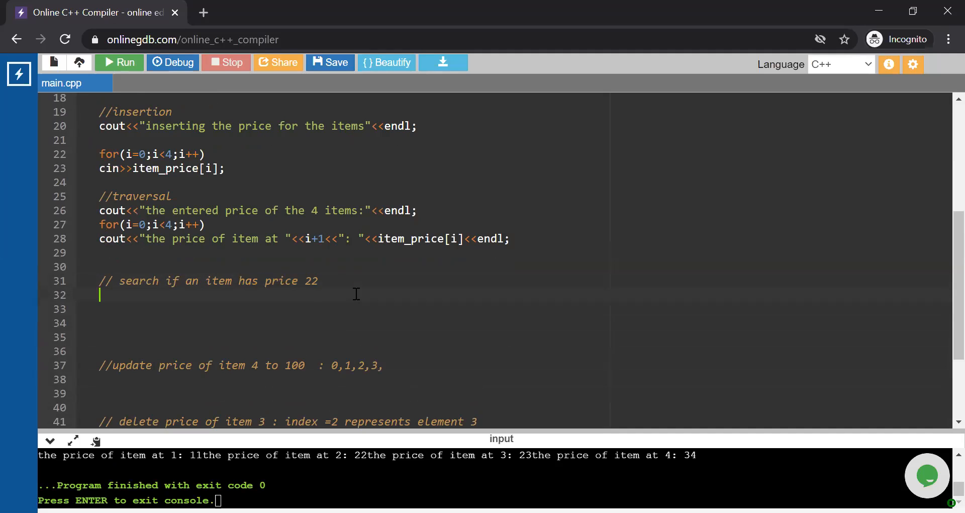
type("int j")
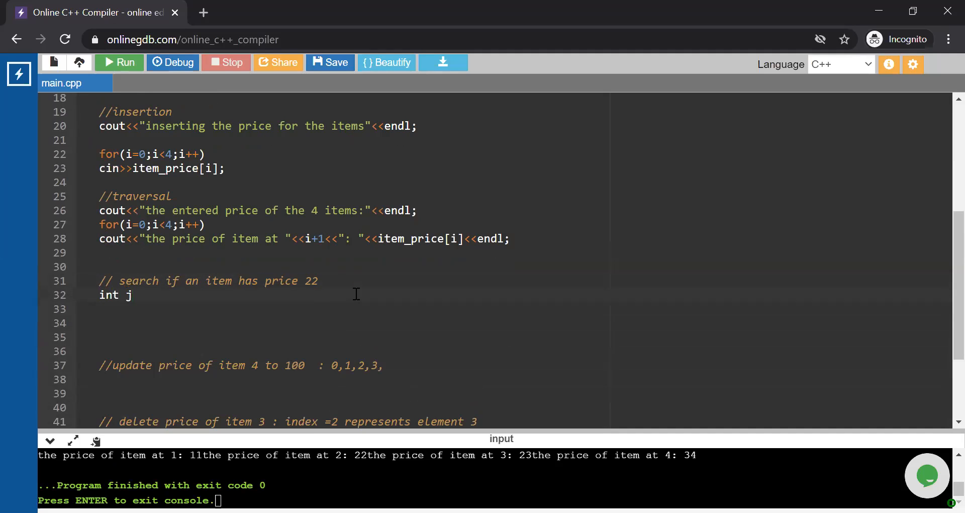
type("=0;")
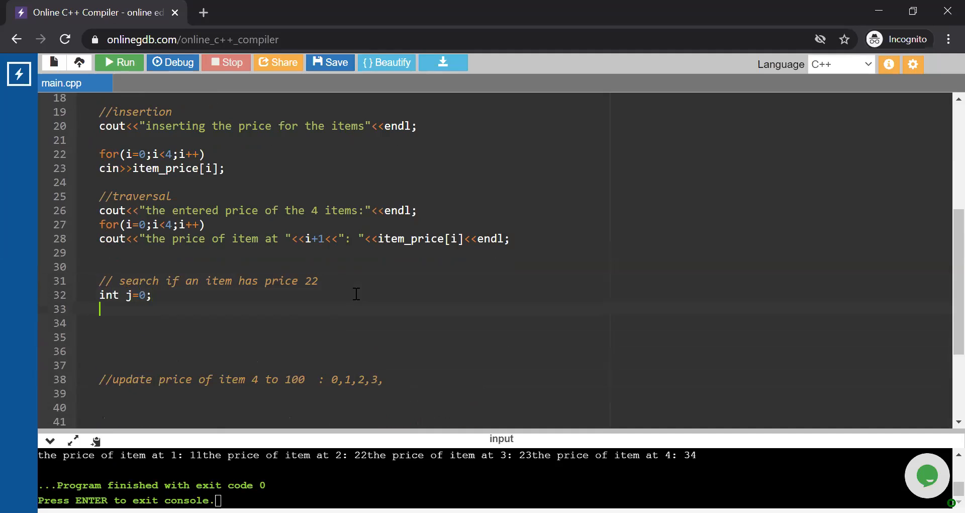
type("while()")
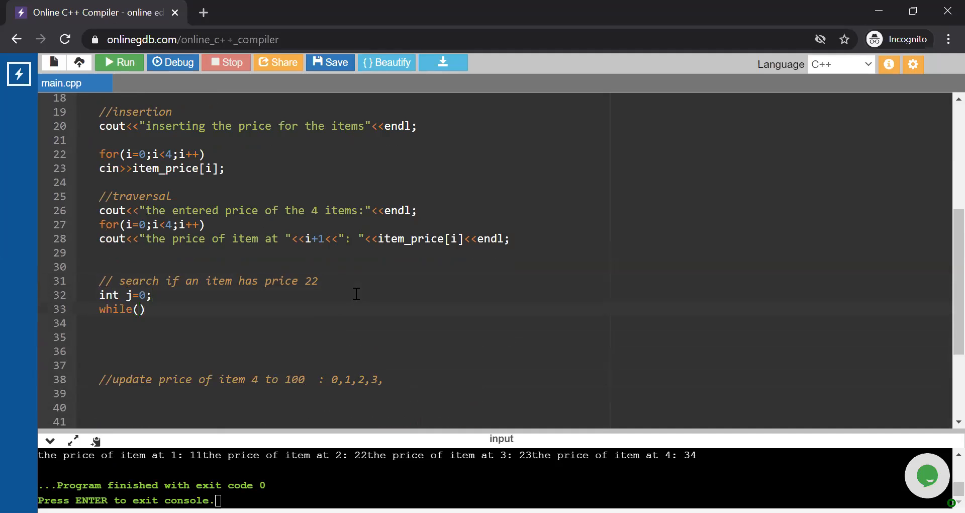
type("j")
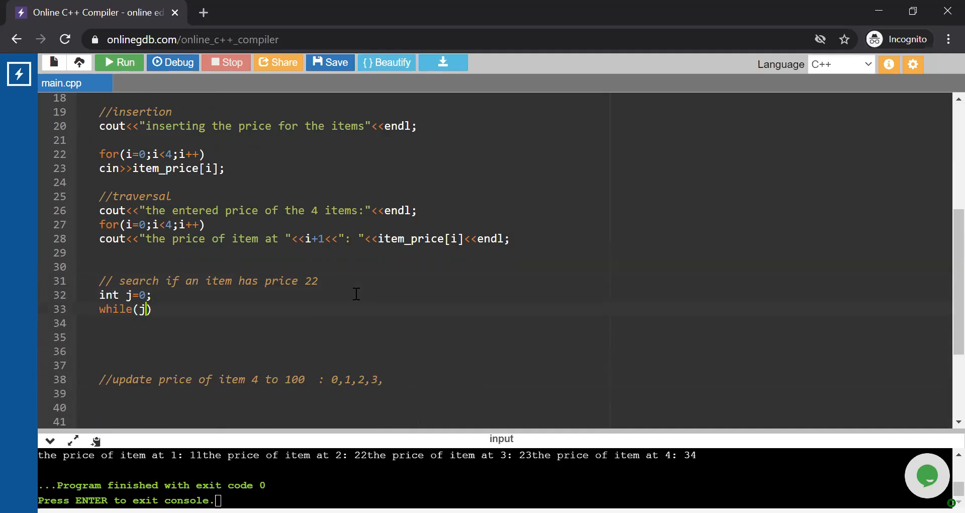
type("<4")
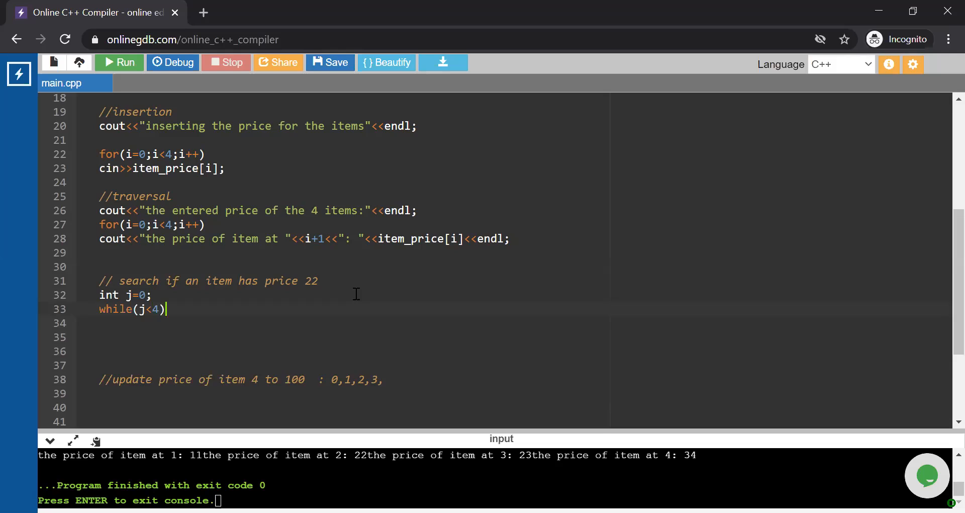
type("{")
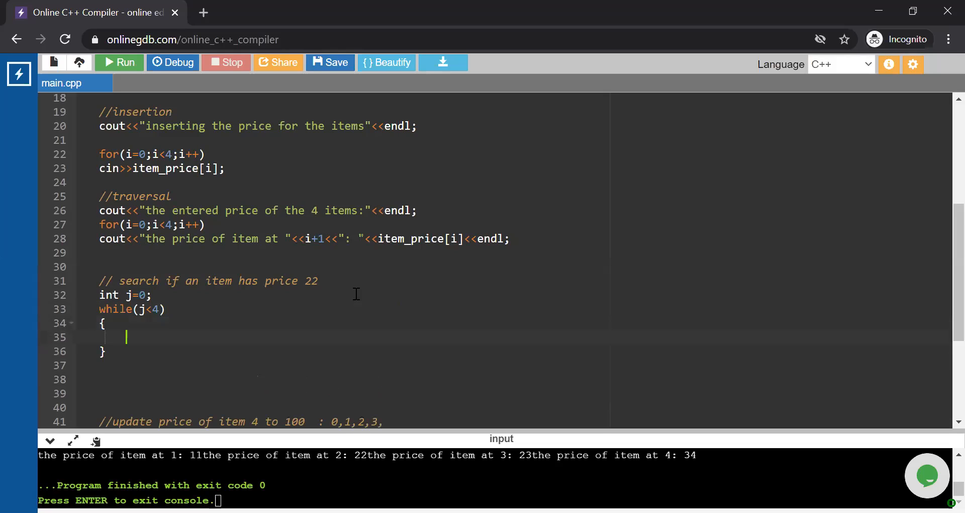
- Inside the loop, break if item_price[j]==22, otherwise increment j
type("if(")
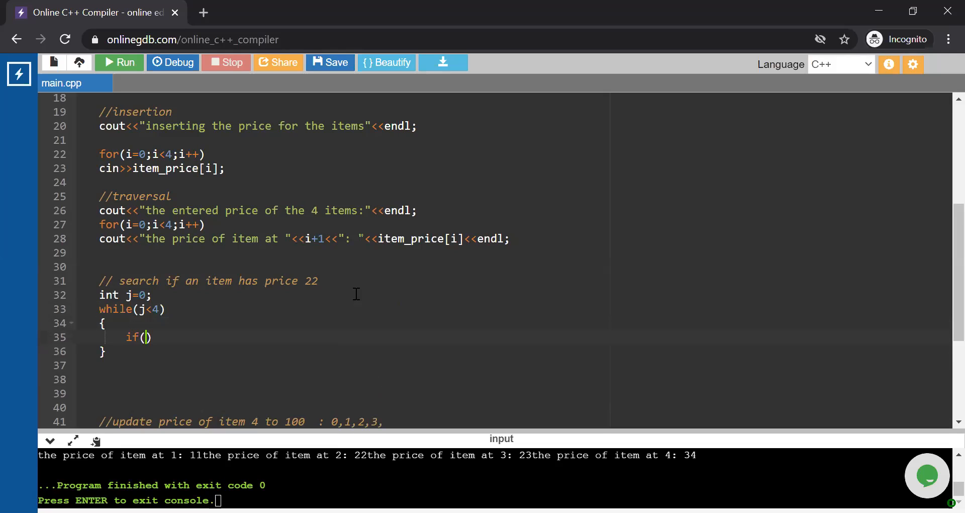
type("itm")
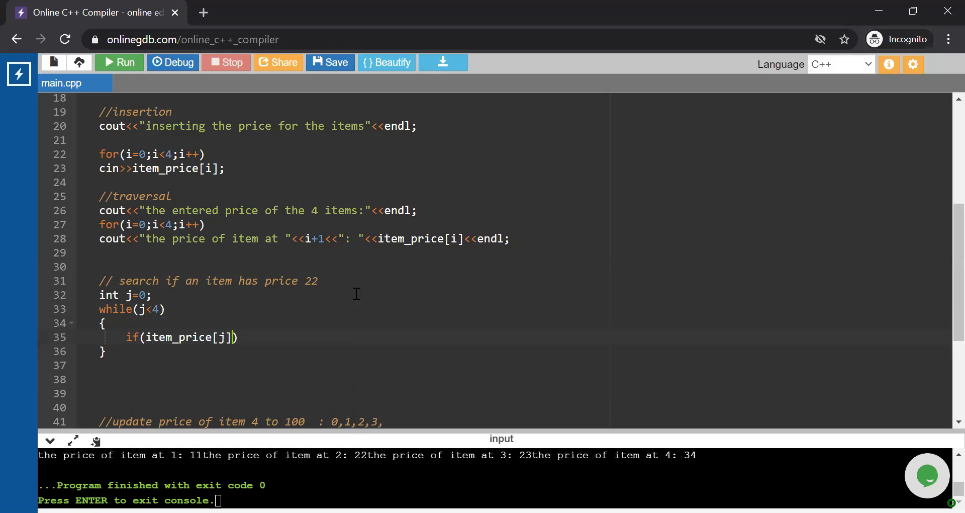
type("==22")
type("{")
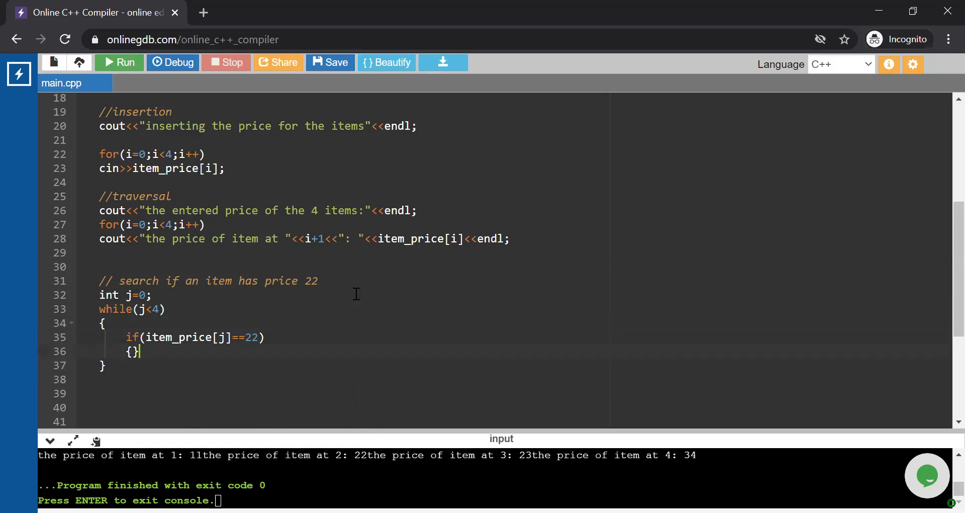
type("break;")
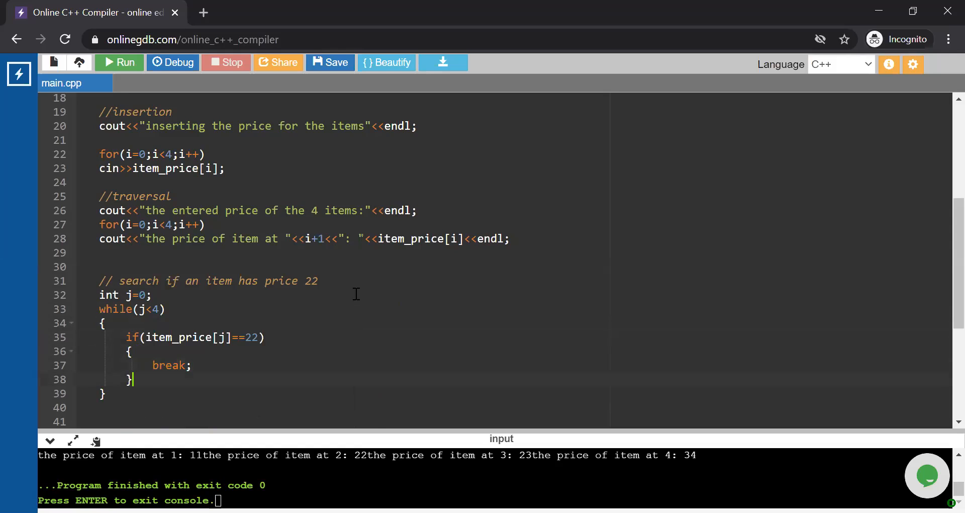
type("j")
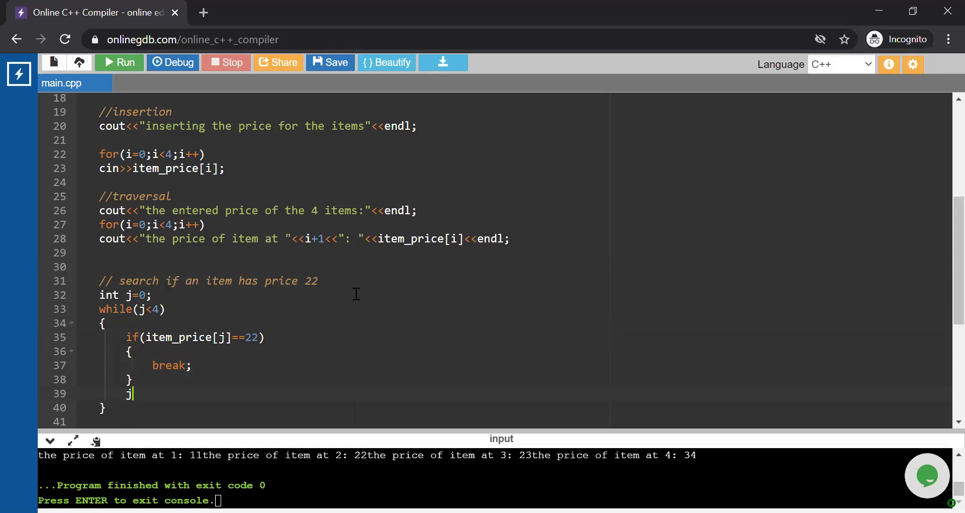
type("++;")
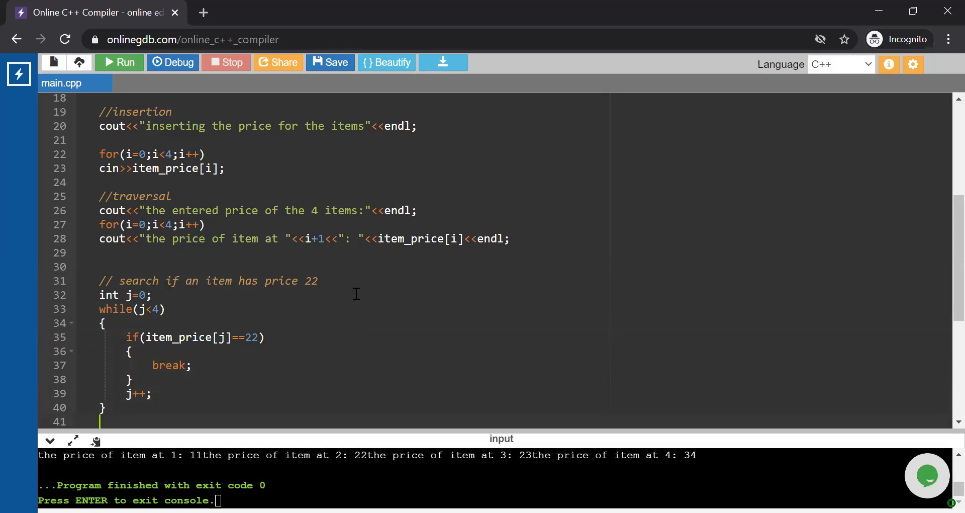
- Print that the item having price 22 is found at position j+1, ending with endl
type("cout<<\"")
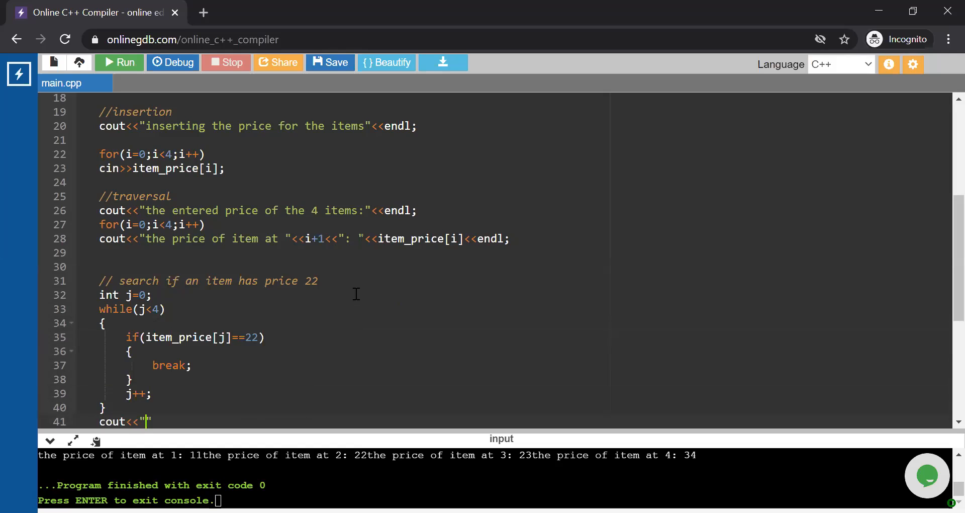
type("the item")
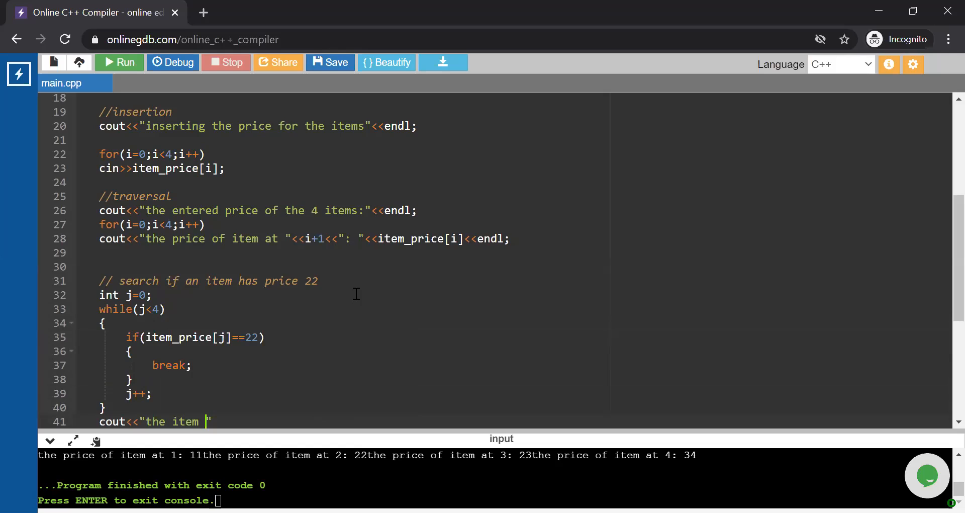
type("having price")
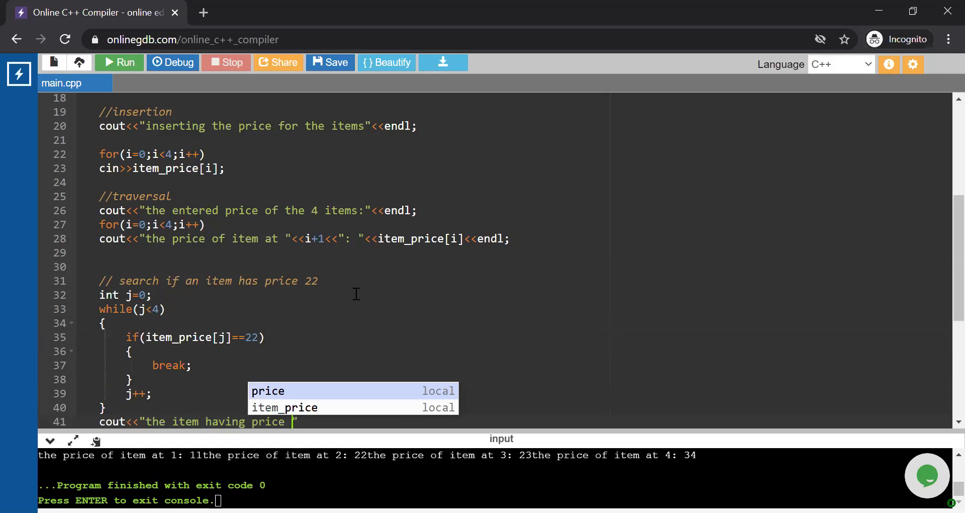
type("22 is found at posi")
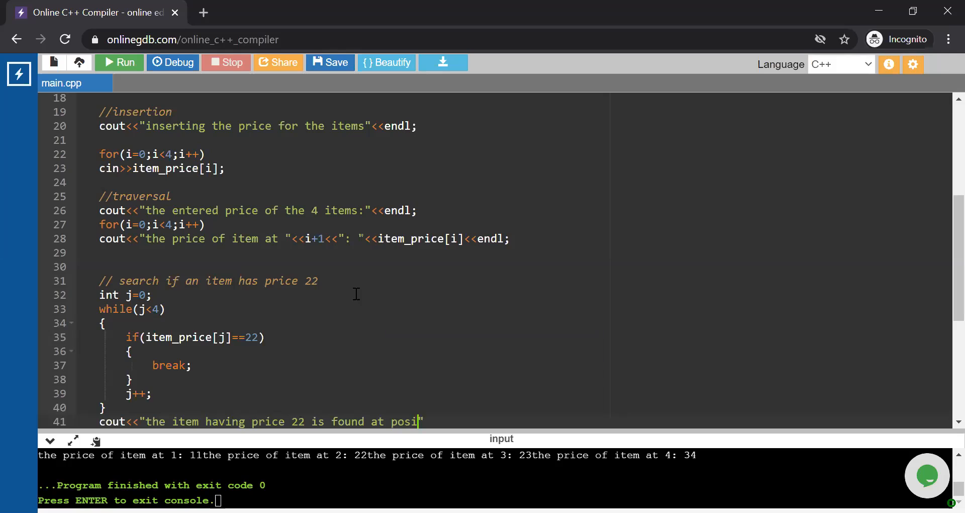
type("tion\"<<\"")
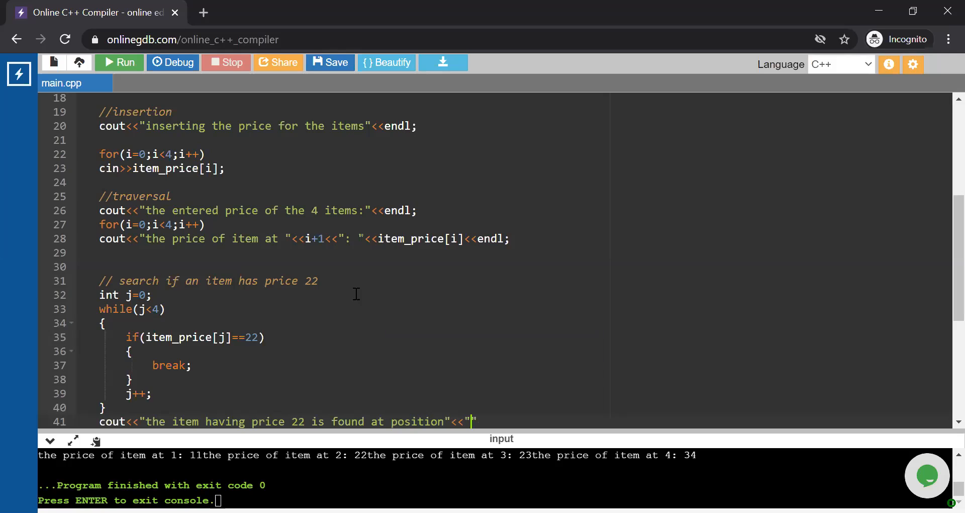
type("j+1")
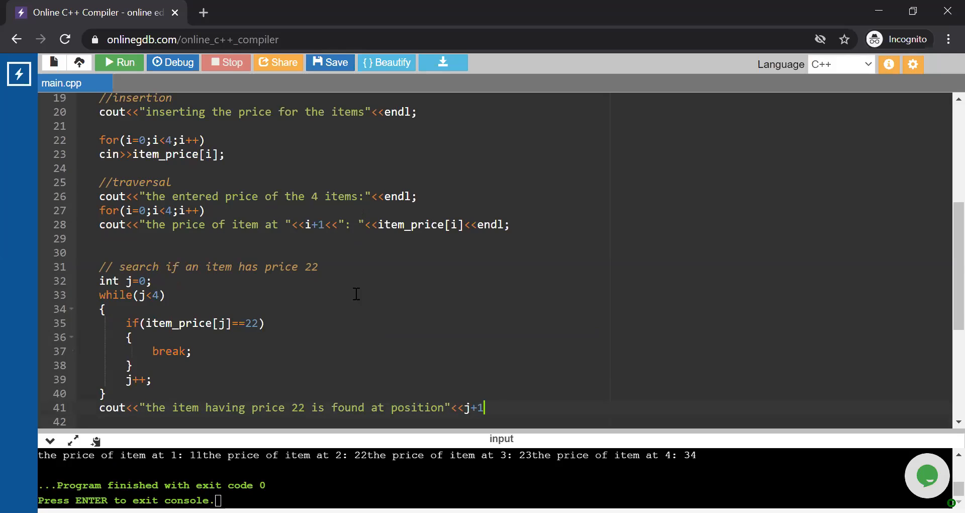
type("<<endl;")
type("//update price of item 4 to 100  : 0,1,2,3,")
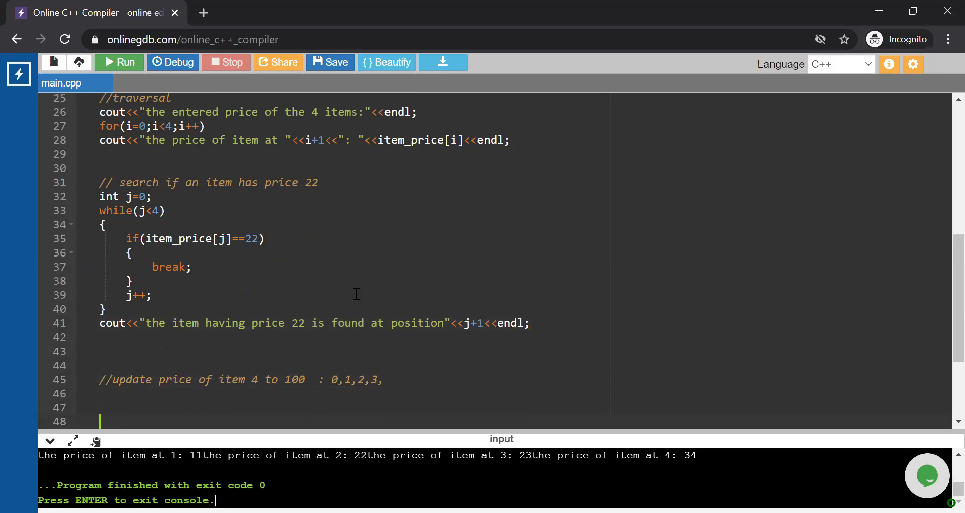
- Set item_price[3]=100 under the update comment
scroll("down", 3)
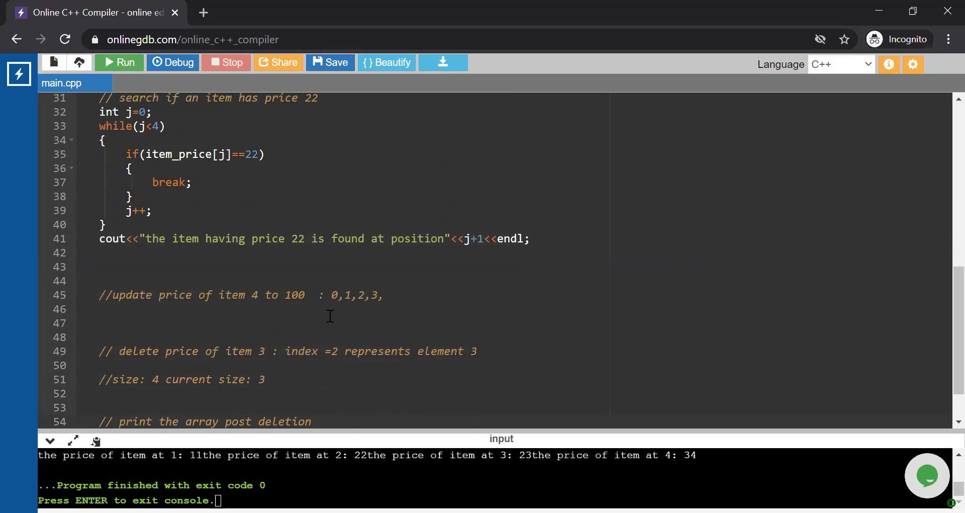
double_click(232, 295)
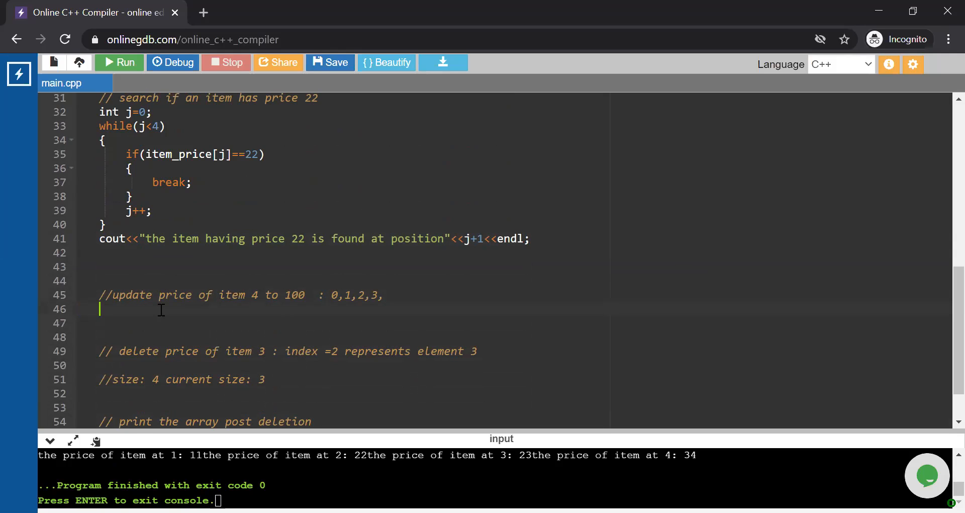
type("item_price[")
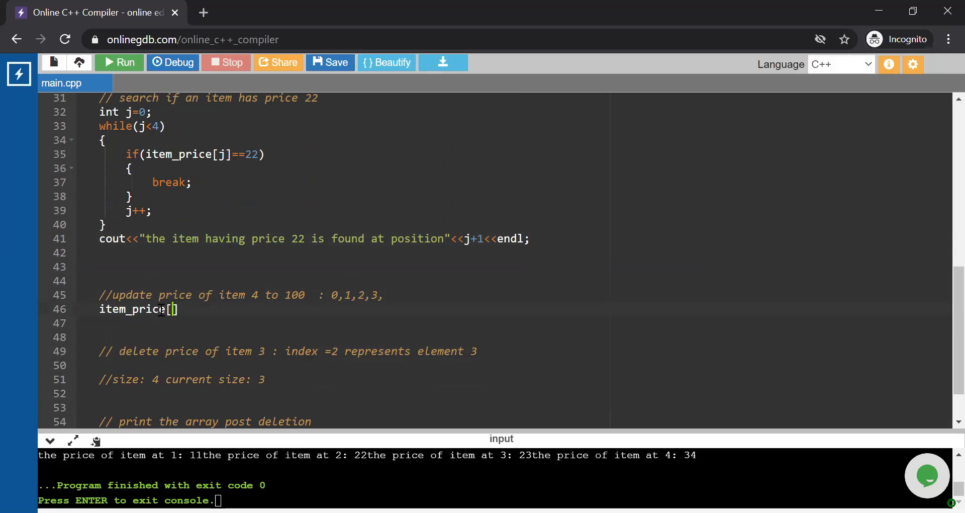
type("3")
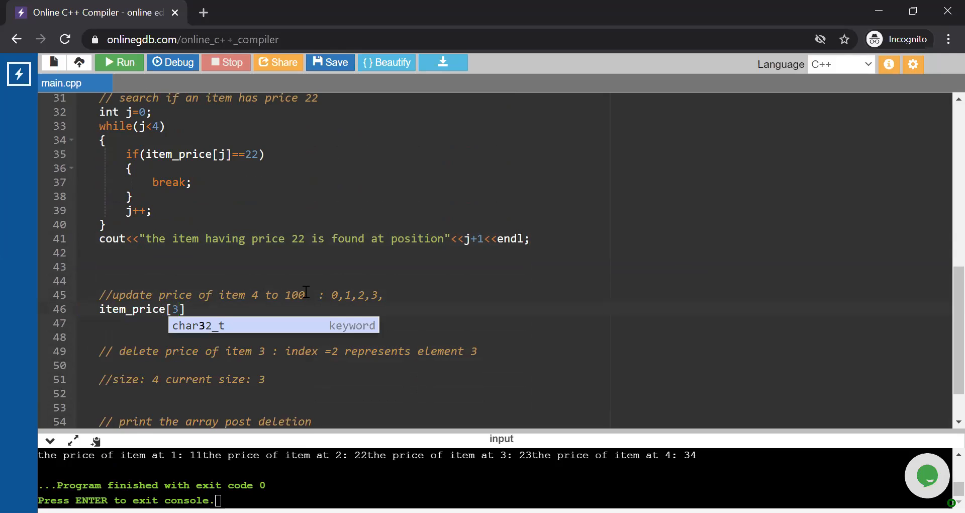
left_click(203, 308)
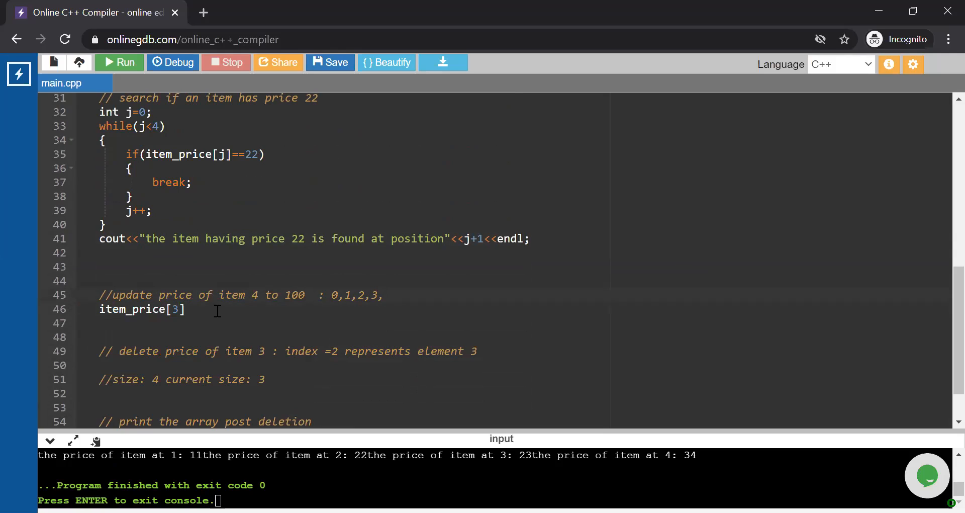
type("=")
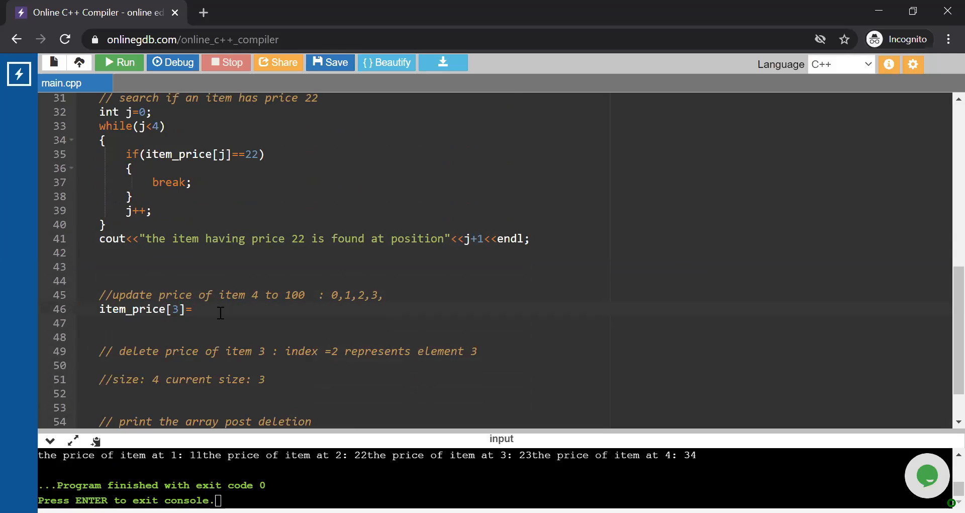
type("100;")
left_click(525, 323)
type("cout<<\"")
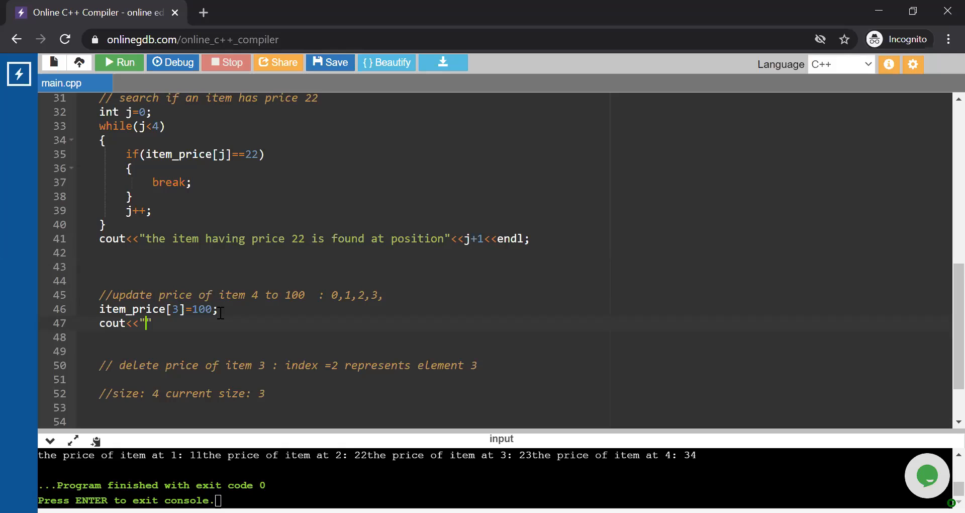
- Print "the updated price of 4th item is:" followed by item_price[3] and endl
type("the upd")
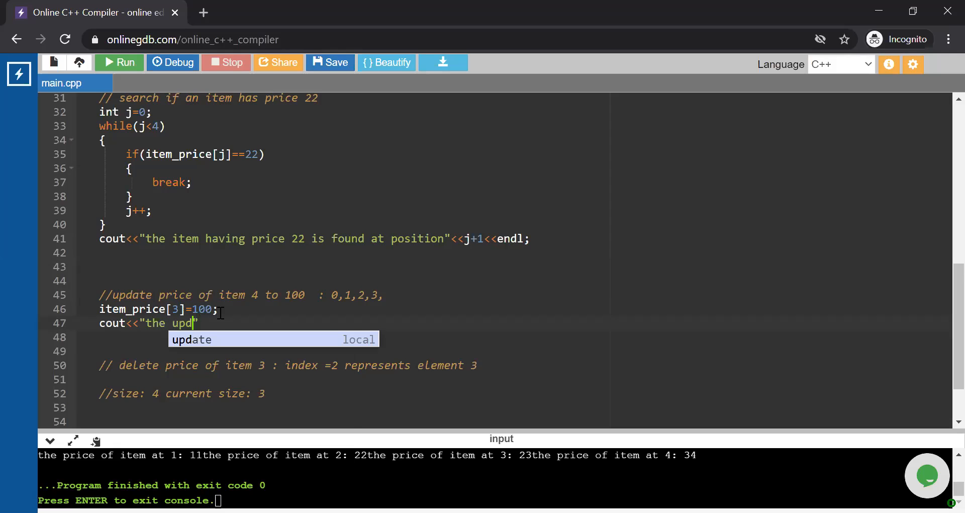
type("ated price of")
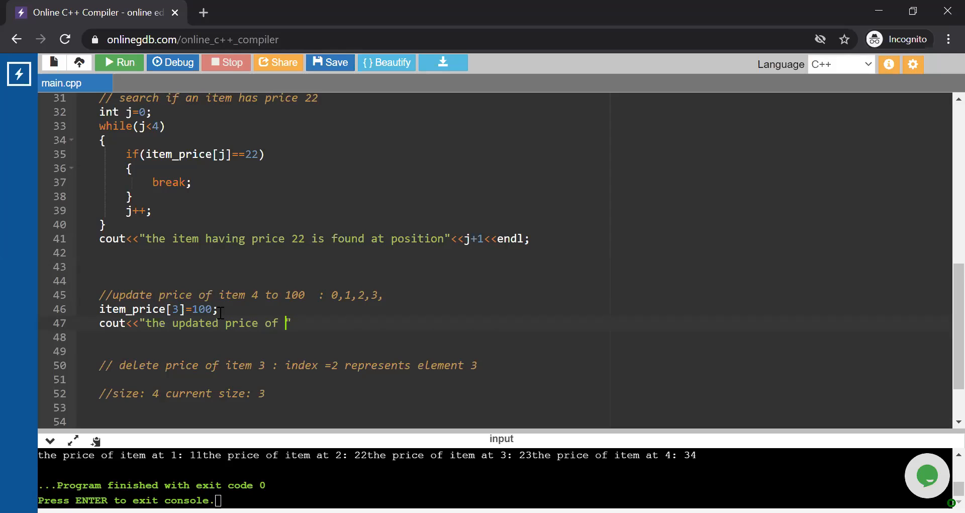
type("4th i")
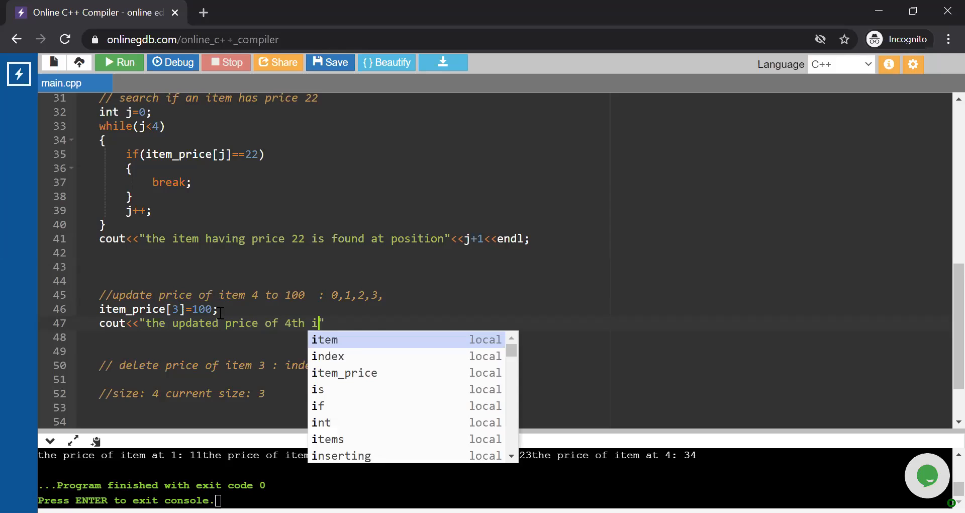
type("tem is:")
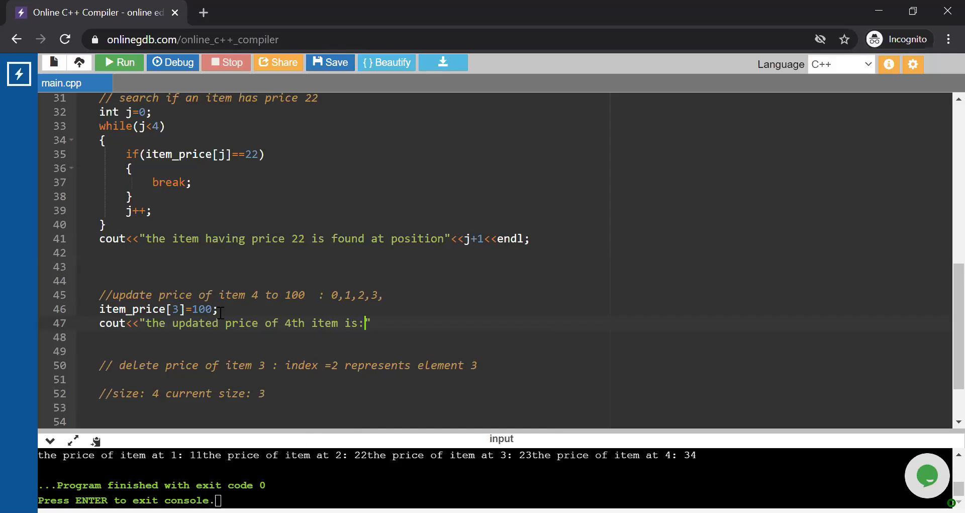
type("<<")
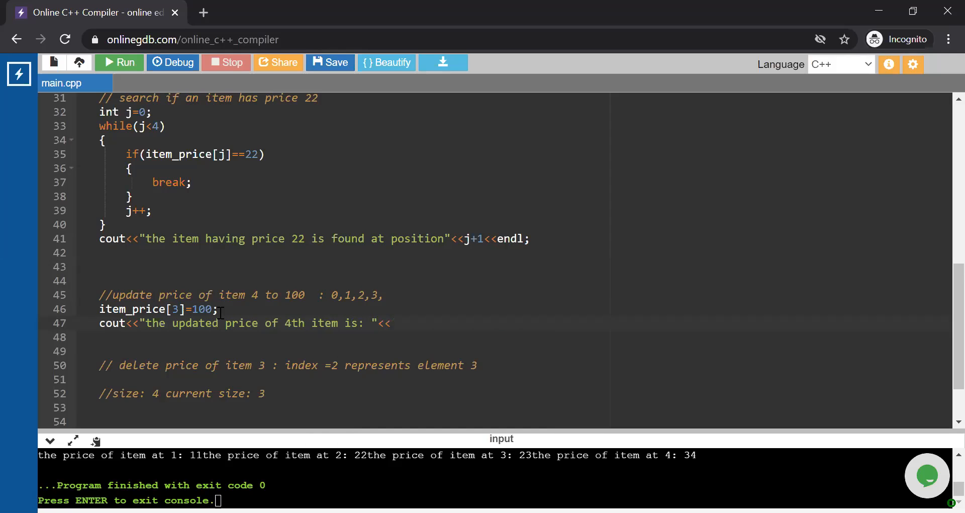
type("item_price")
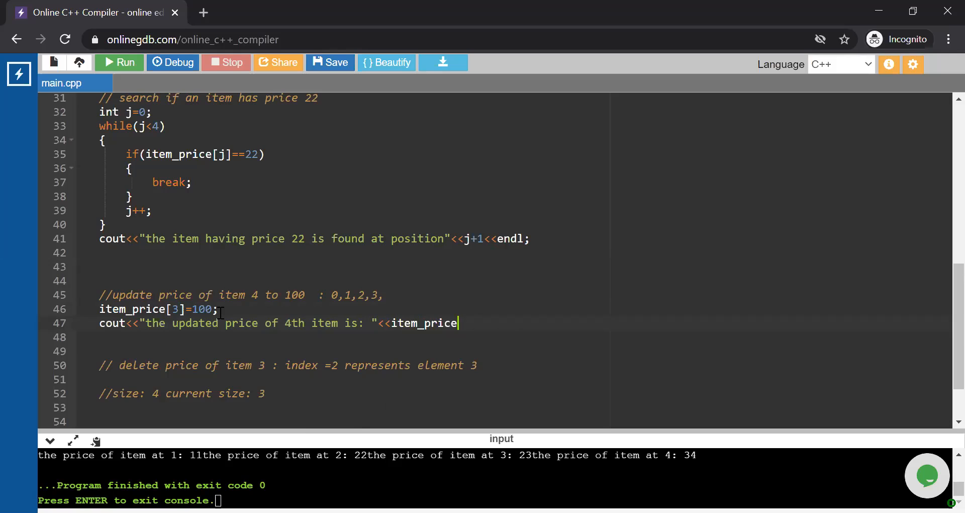
type("[")
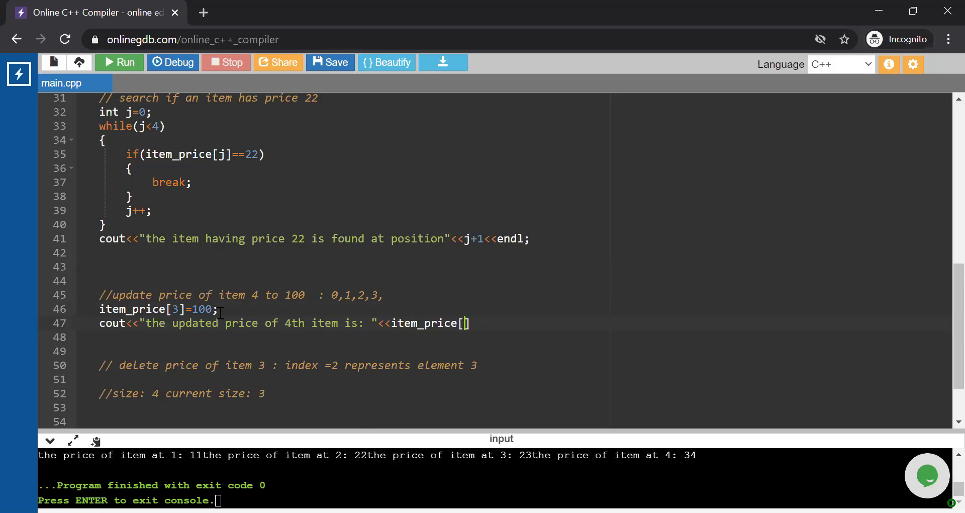
type("3")
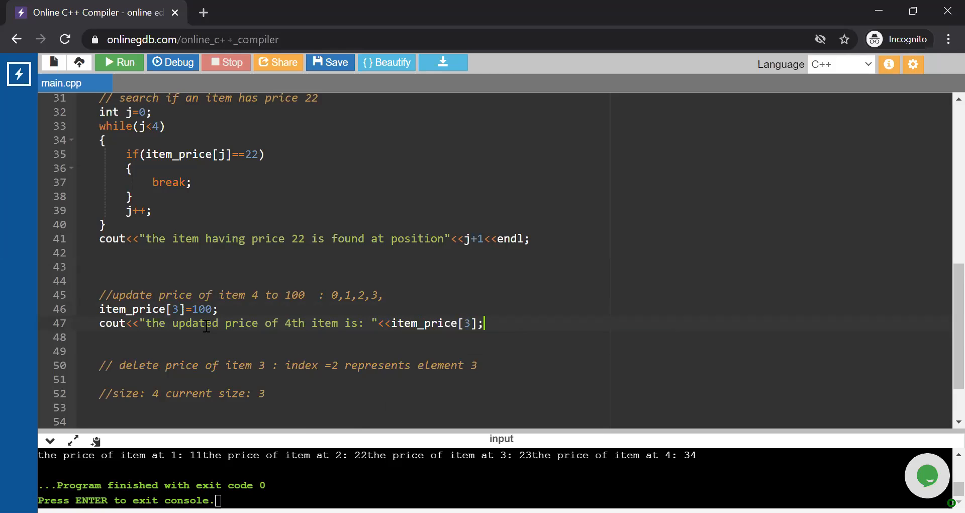
type("<<")
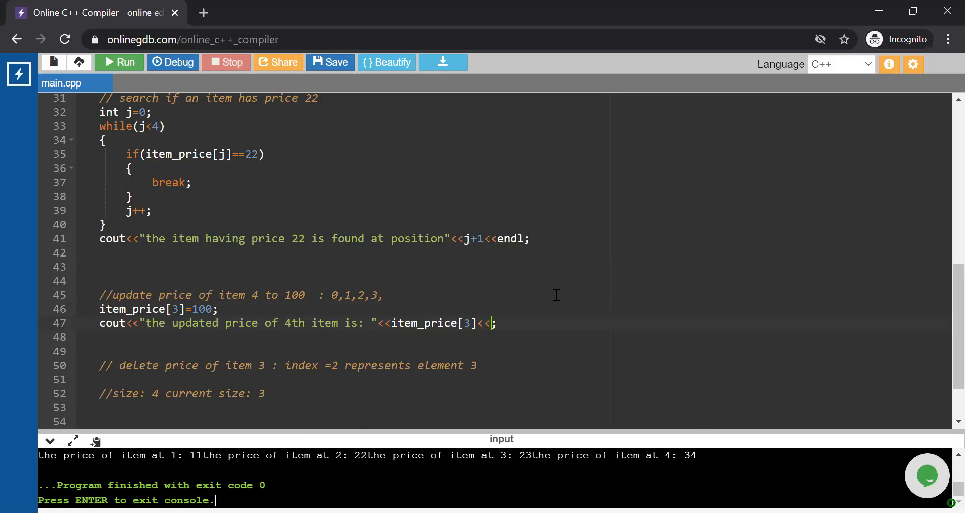
type("endl")
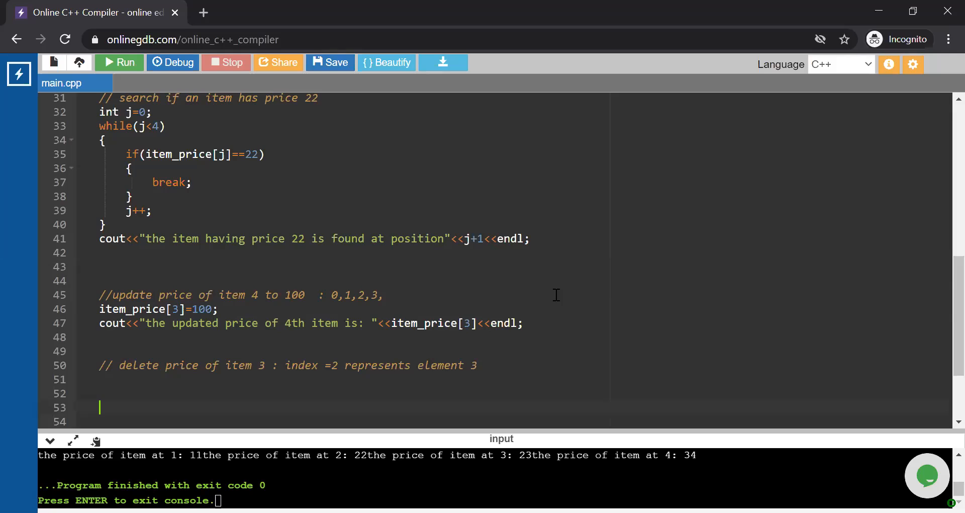
- Add the deletion loop for(i=2;i<4;i++) shifting item_price[i+1] into item_price[i]
scroll("down", 3)
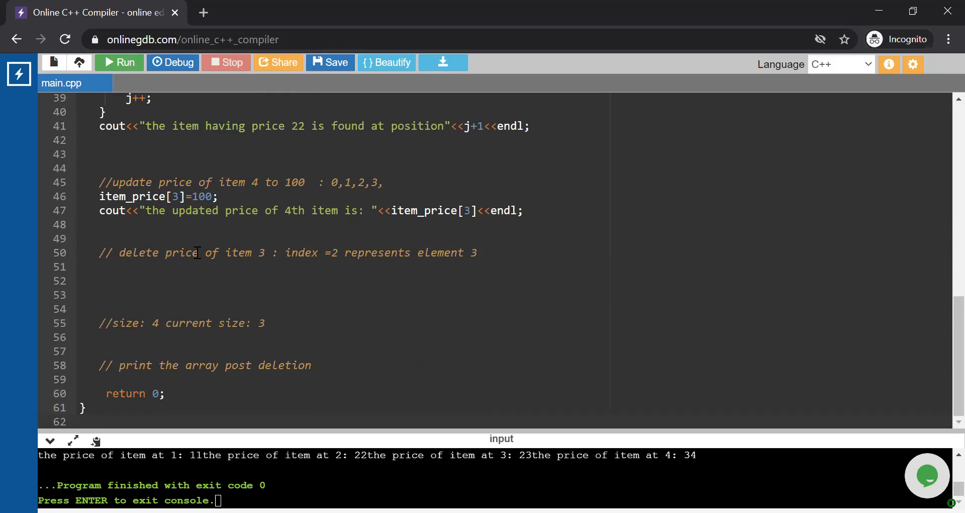
left_click_drag(199, 252, 278, 253)
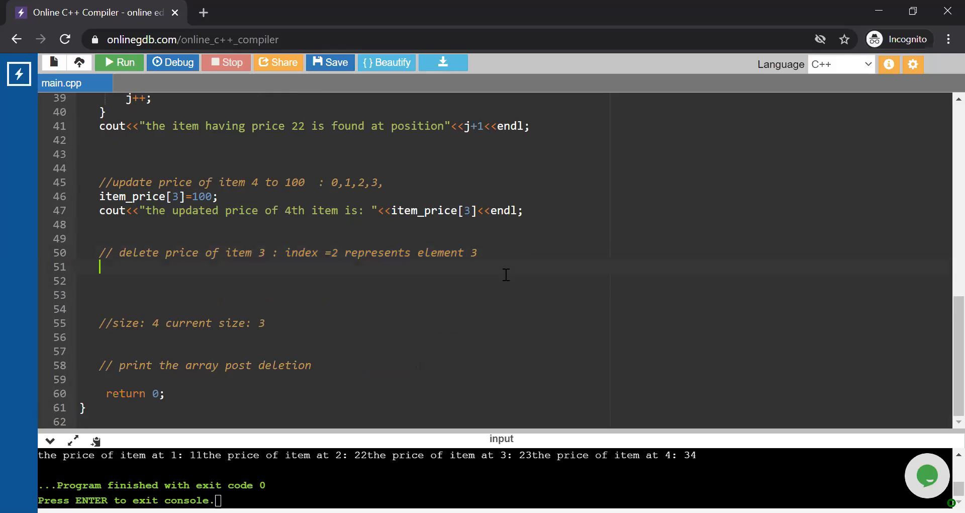
type("for(i")
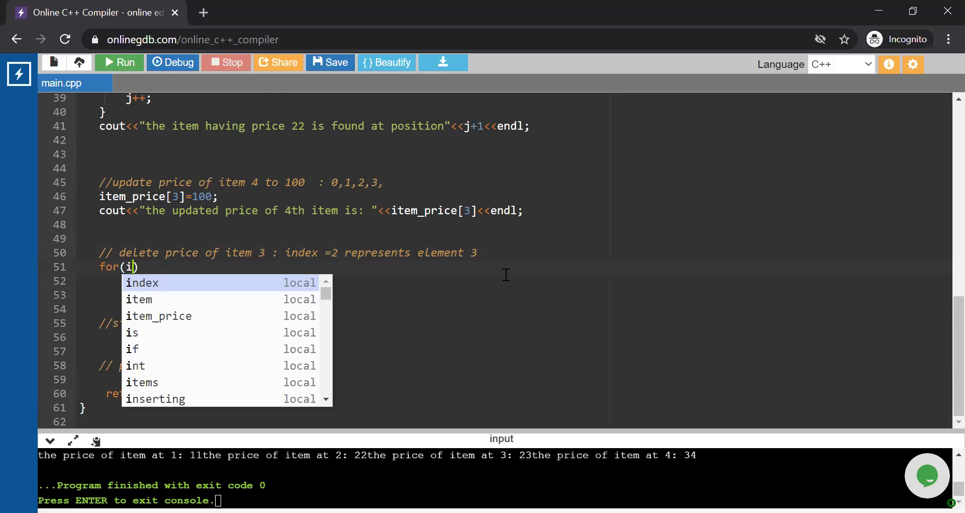
type("=")
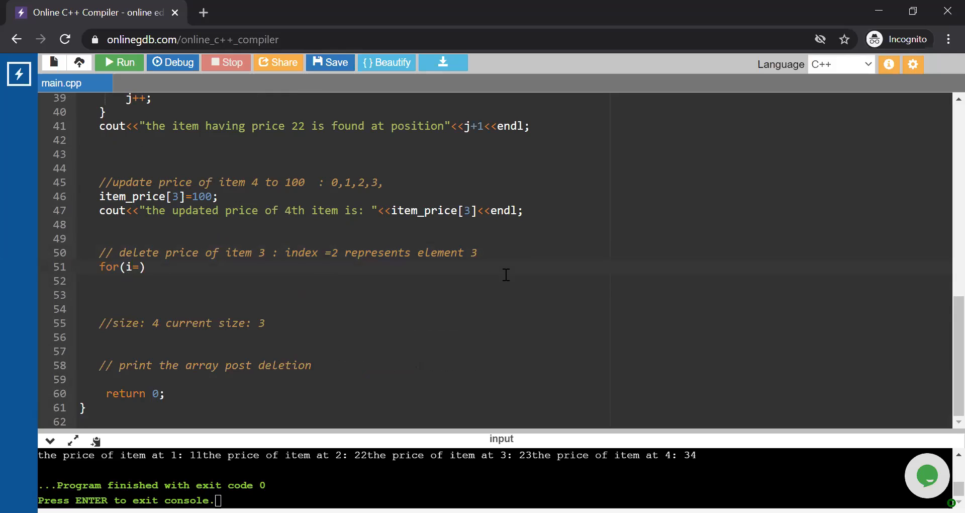
type("2;")
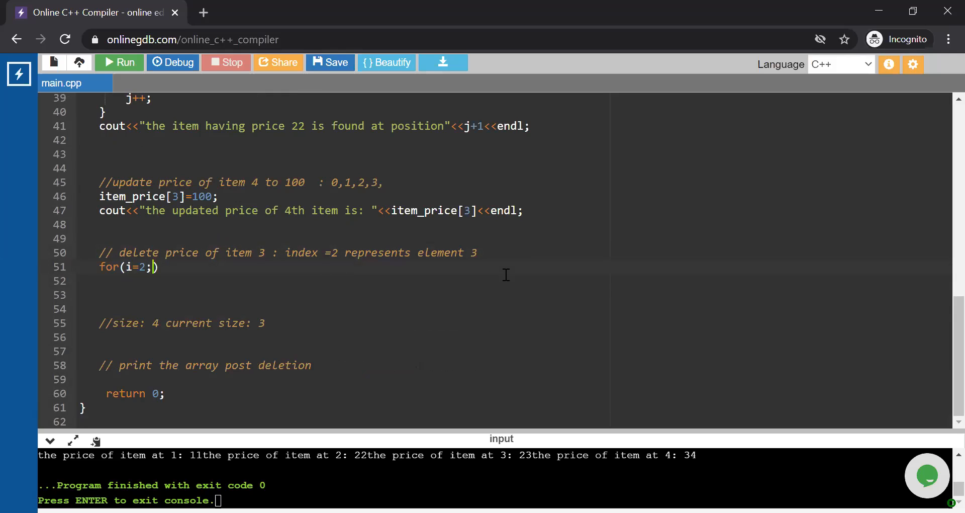
type("i<")
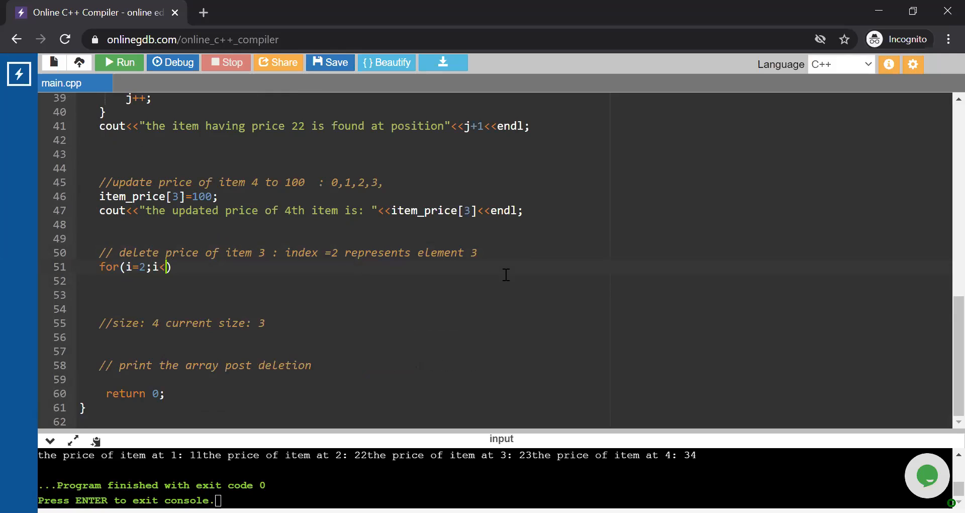
type("4;i++")
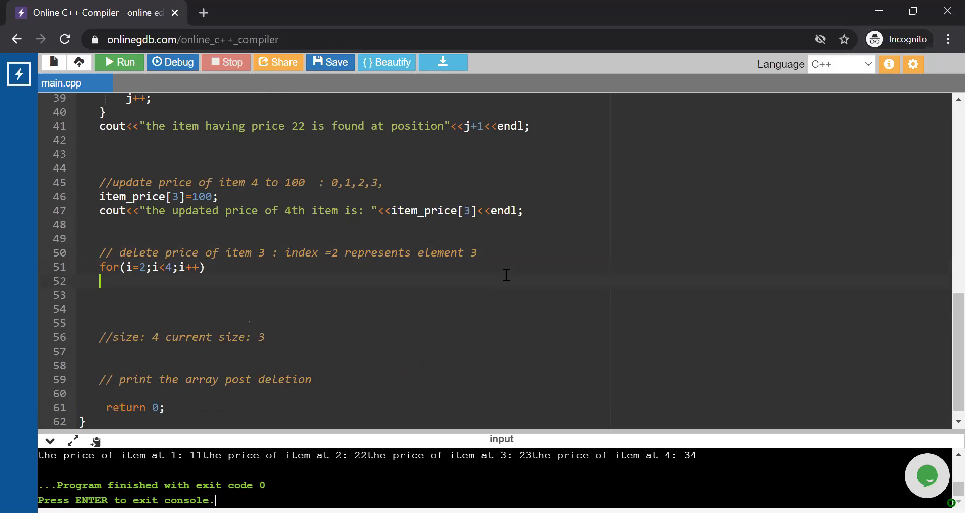
type("item_price[")
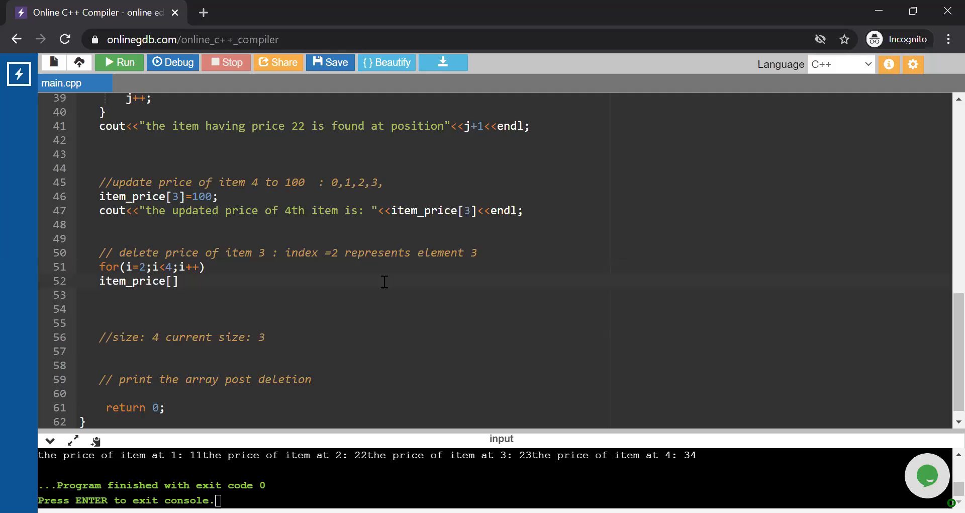
type("i]=i")
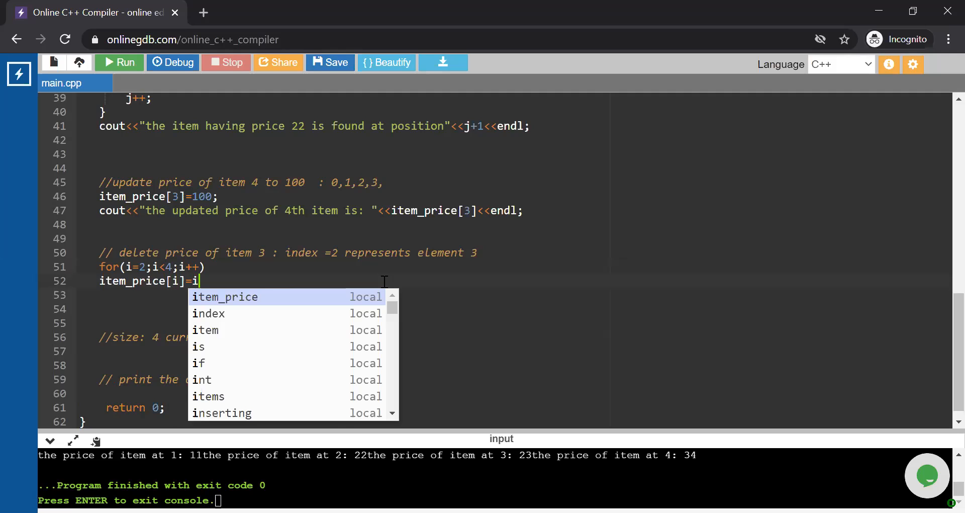
type("item_price[]")
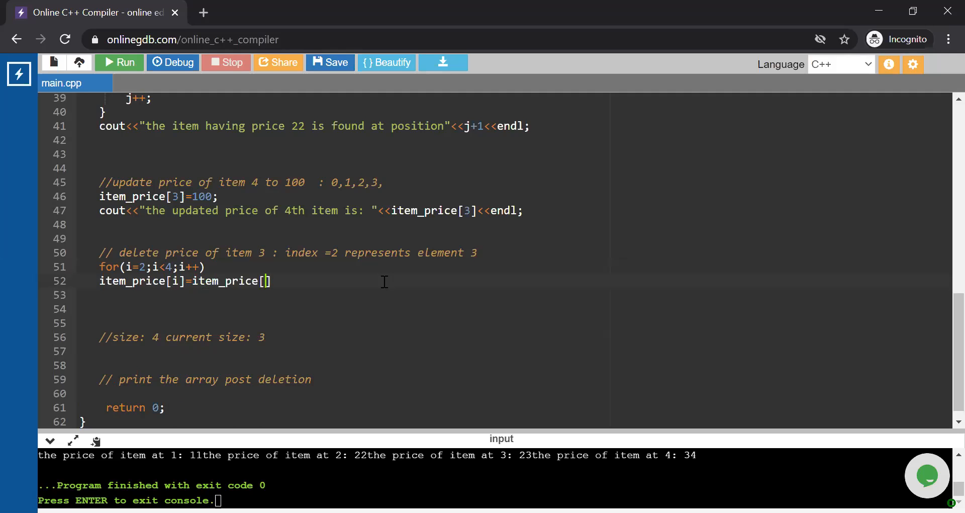
type("i+1]")
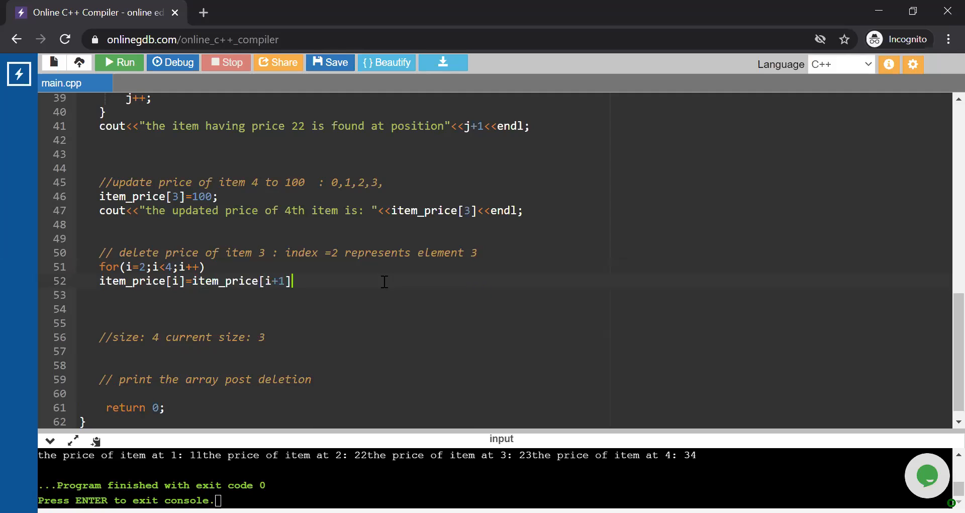
type(";")
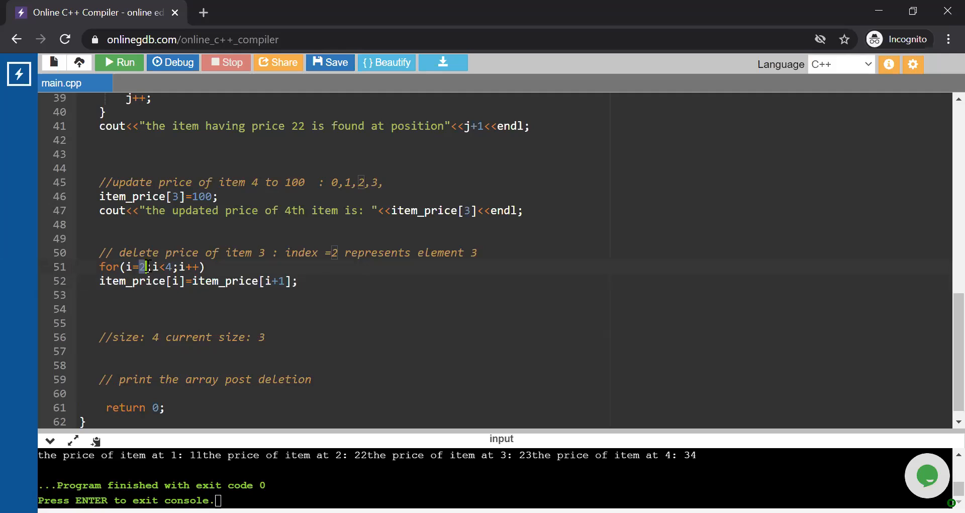
- Note the comment //current size= 4-1 after the deletion loop
left_click(177, 281)
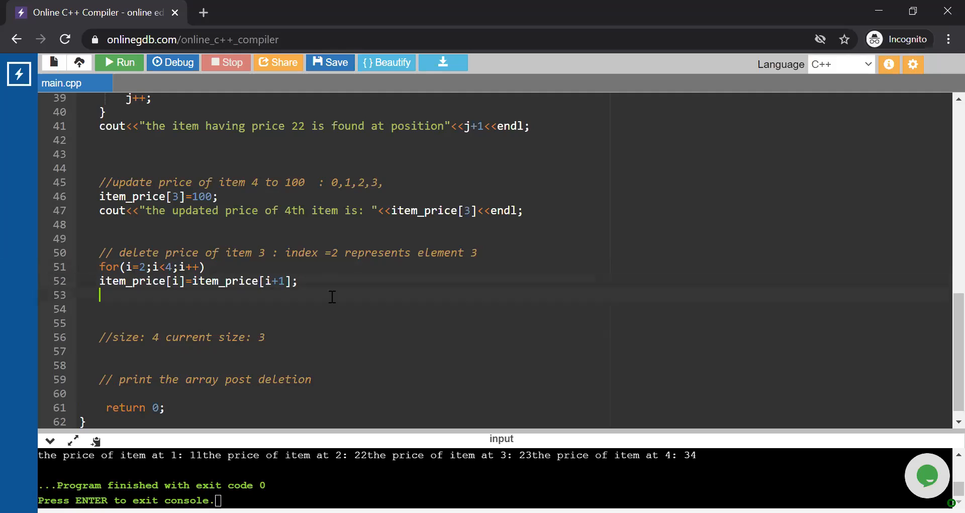
type("//")
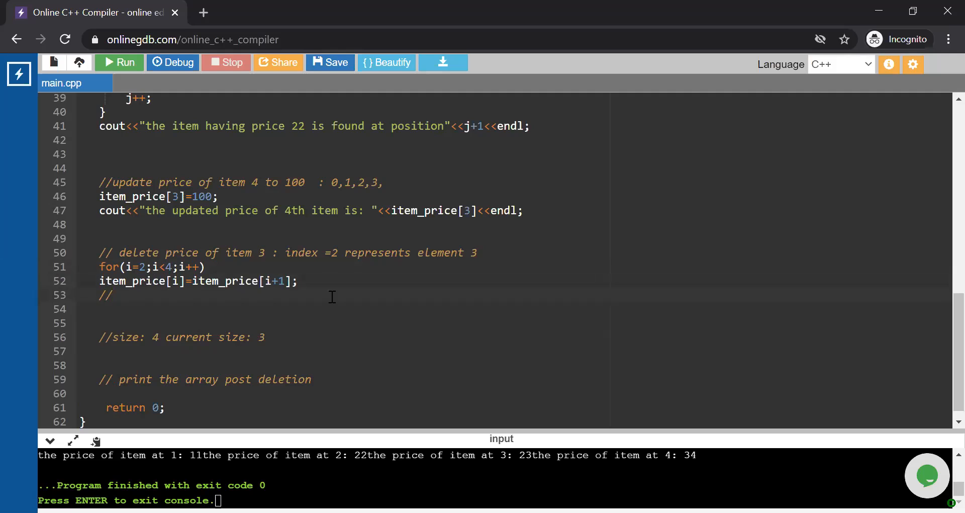
type("current size")
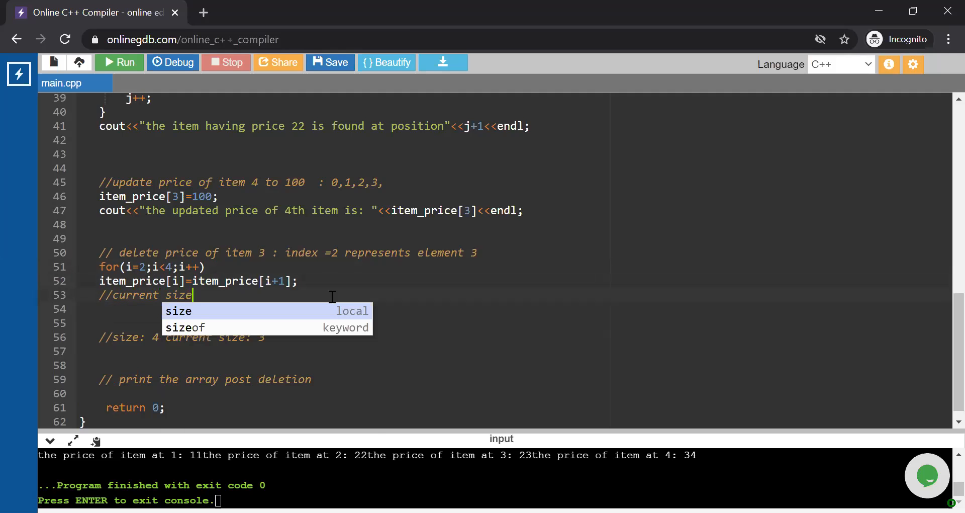
type("= 4-")
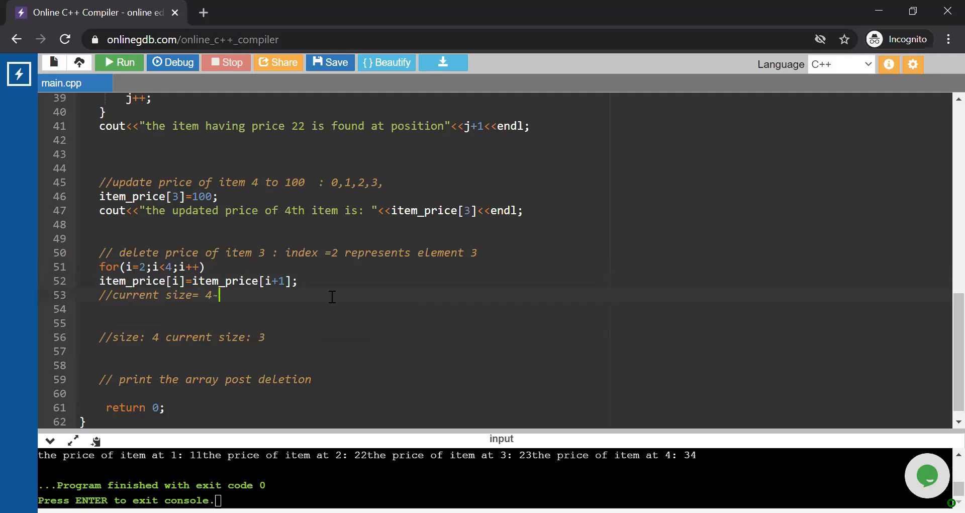
type("1")
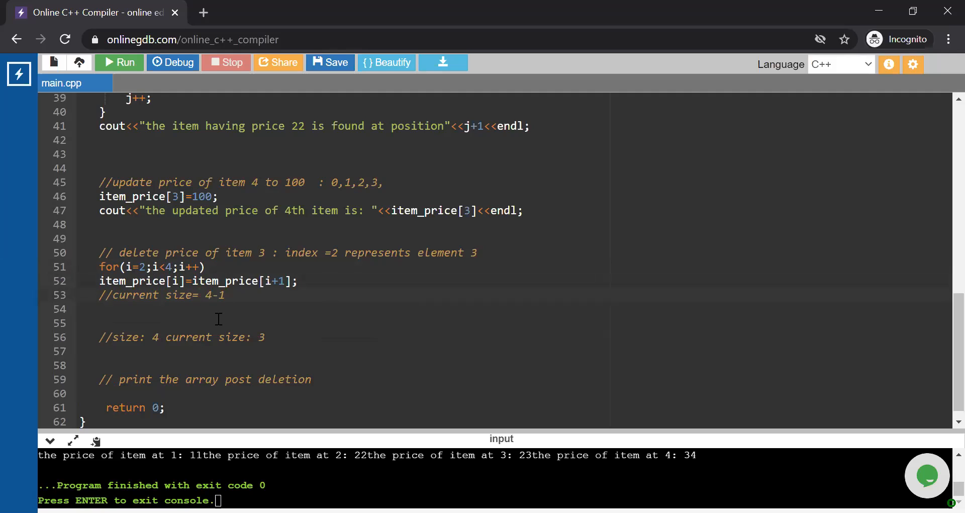
left_click(238, 351)
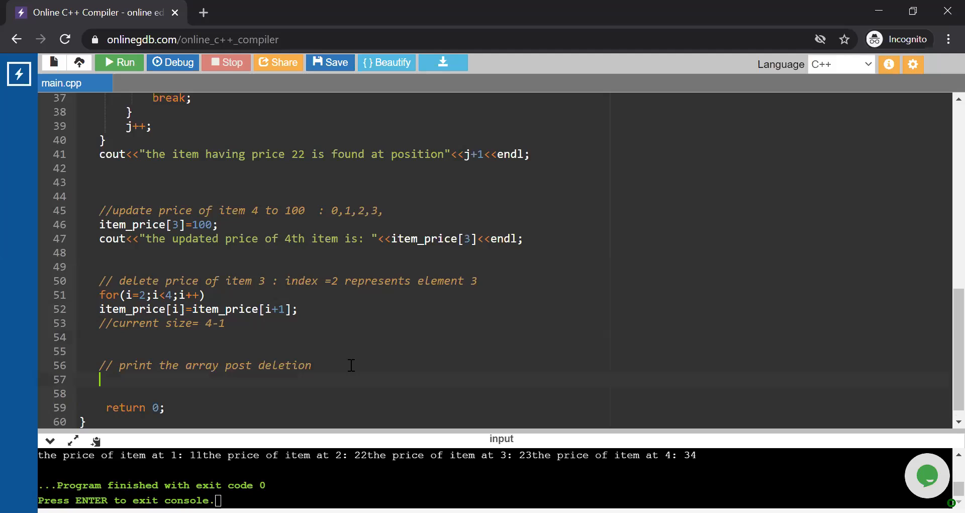
- Loop for(i=0;i<3;i++) printing position i+1 and item_price[i], headed by "the array post deletion"
type("for(")
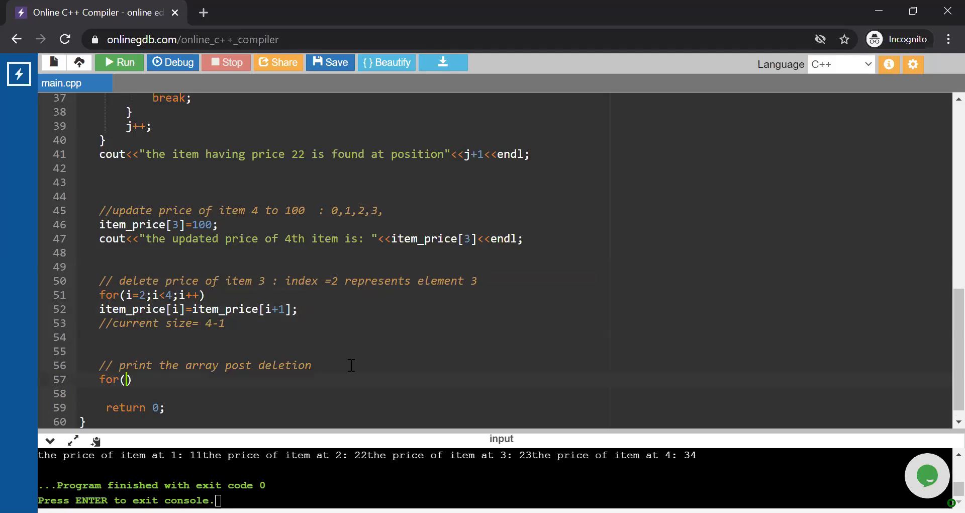
type("i=0;")
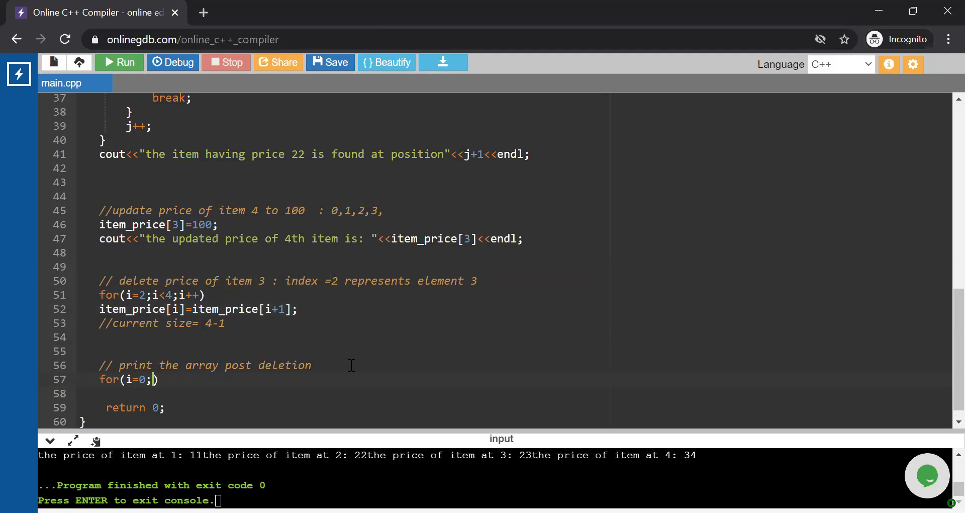
type("i<")
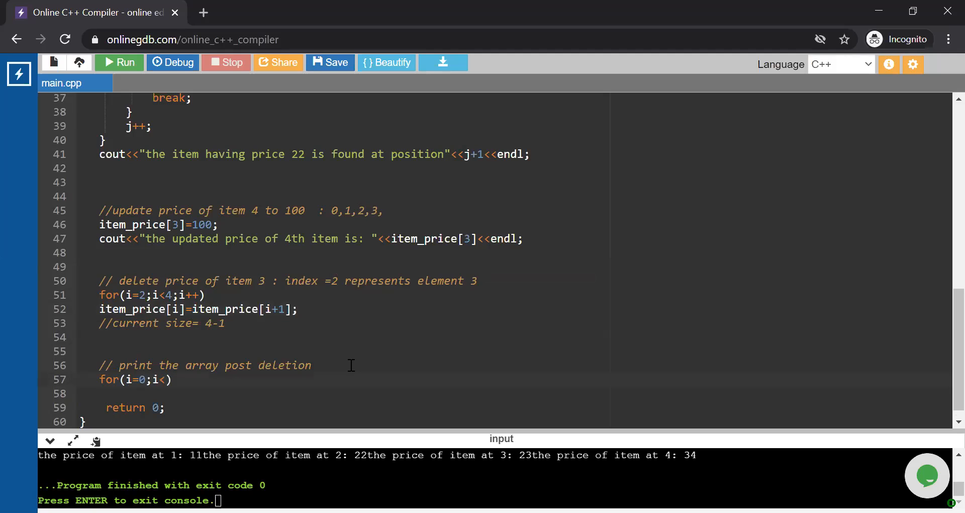
type("3;i++")
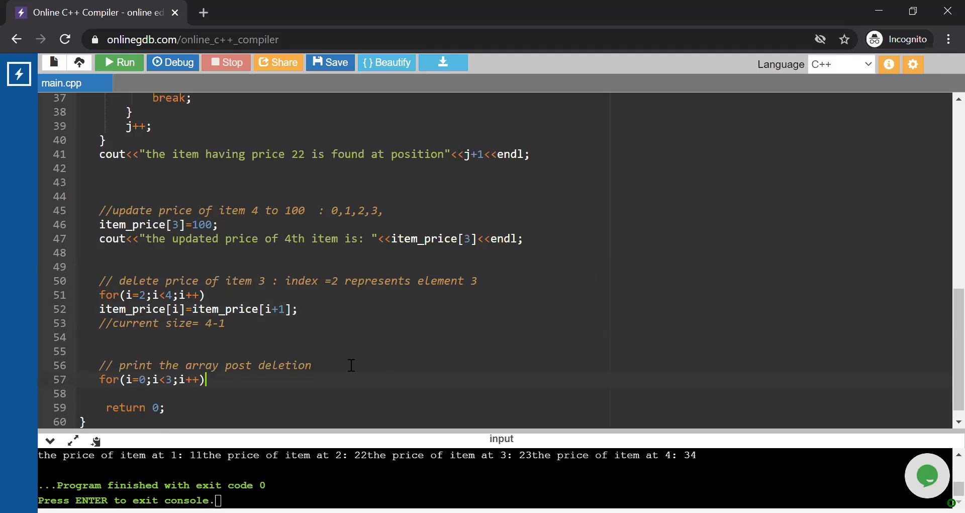
type("cout<<\"the")
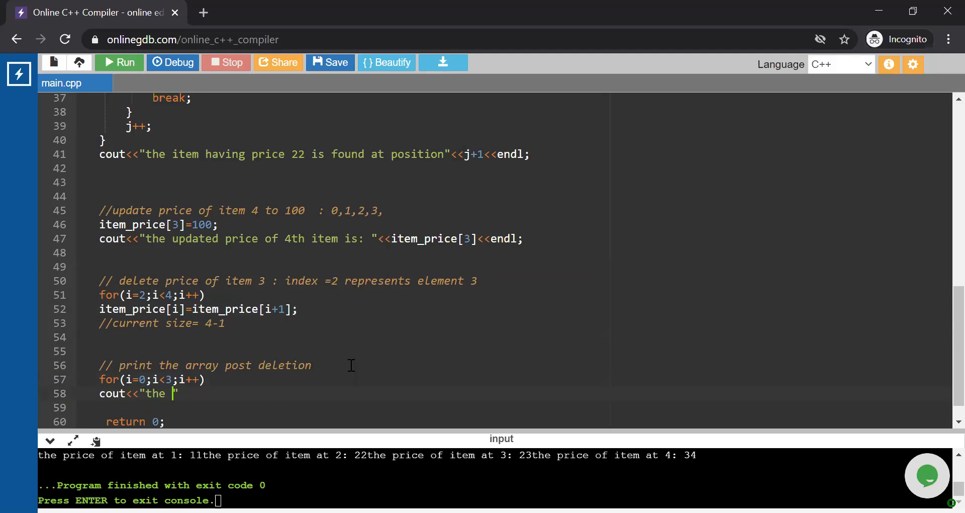
type("item price at position")
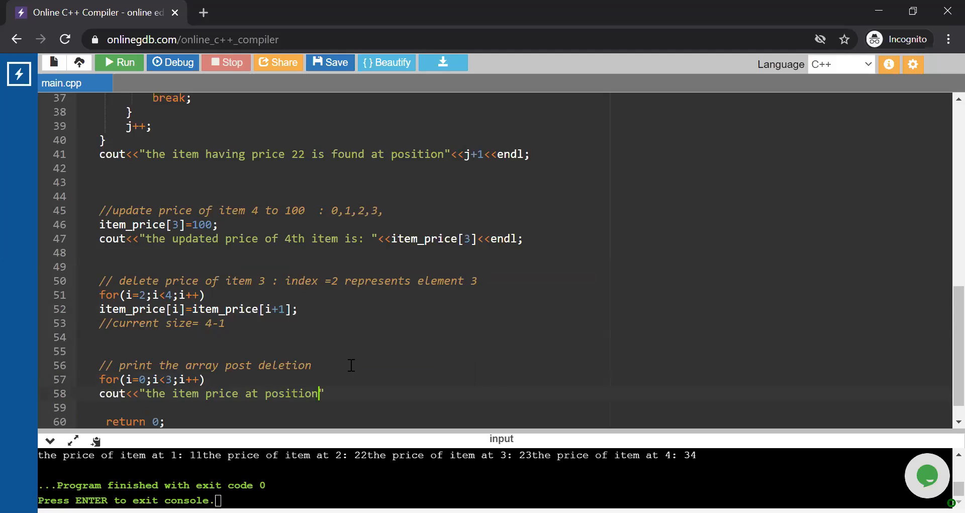
type("<<i")
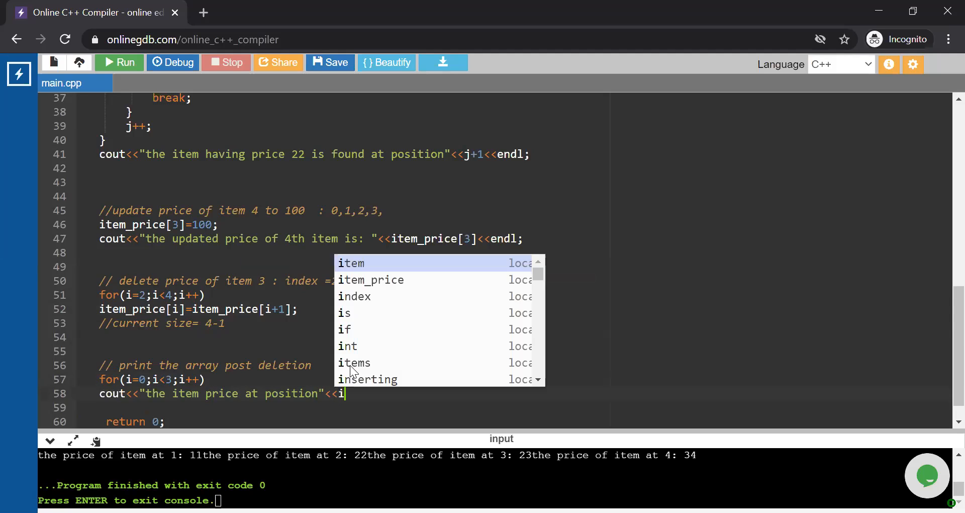
type("+1<")
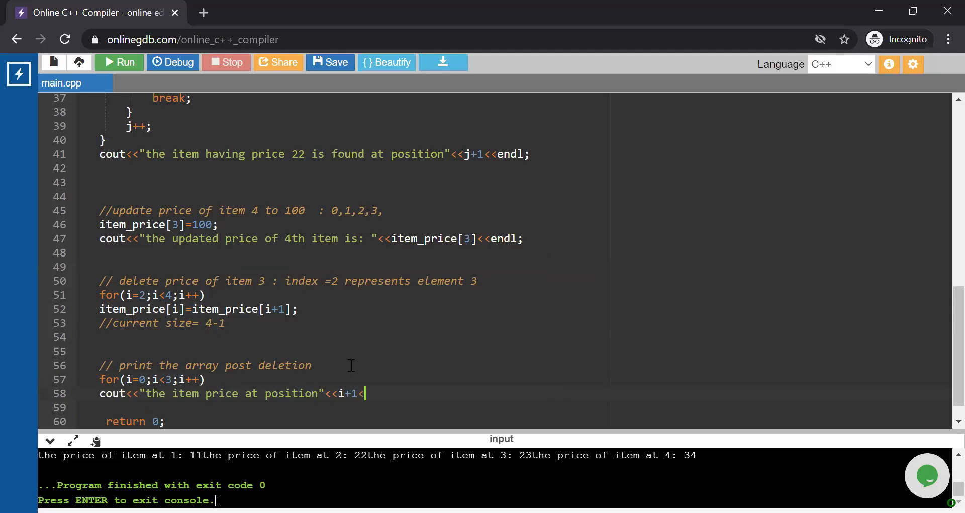
type("item_price[i")
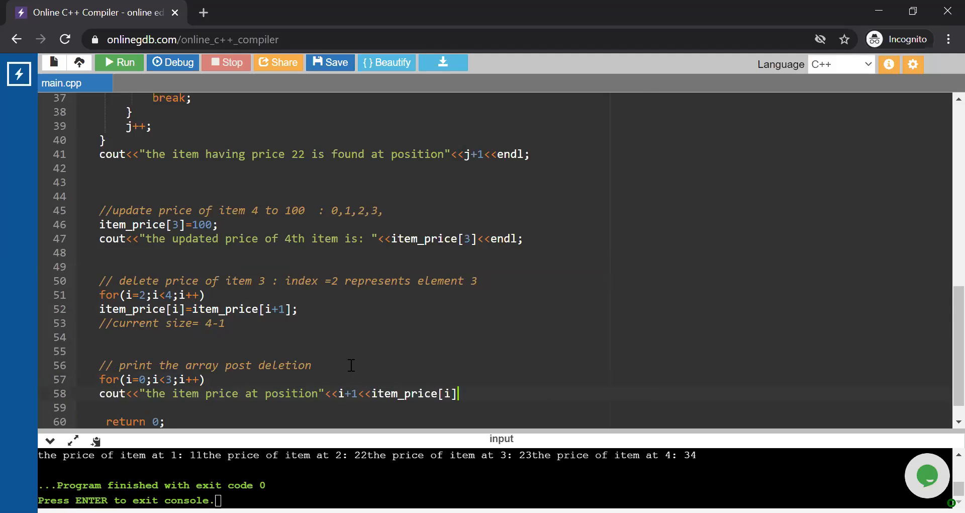
type("<<endl;")
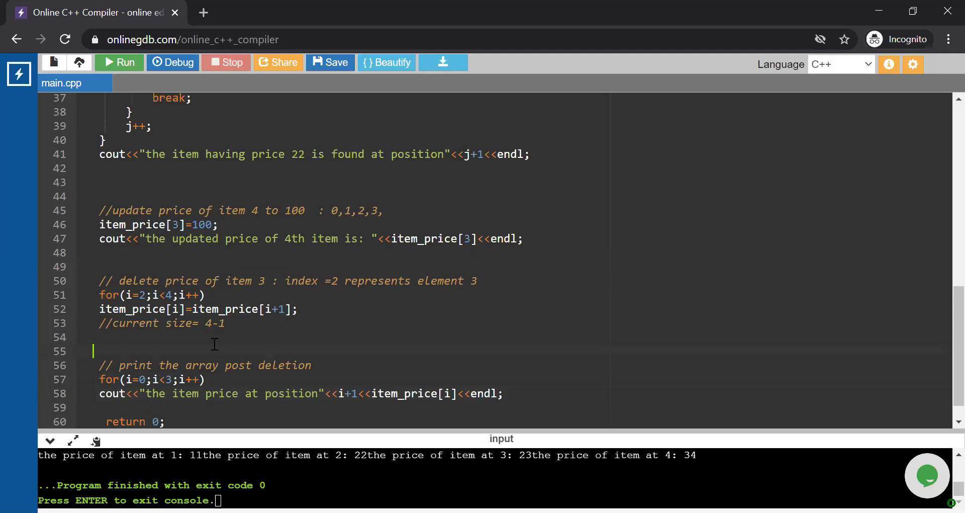
type("cout<<\"\"")
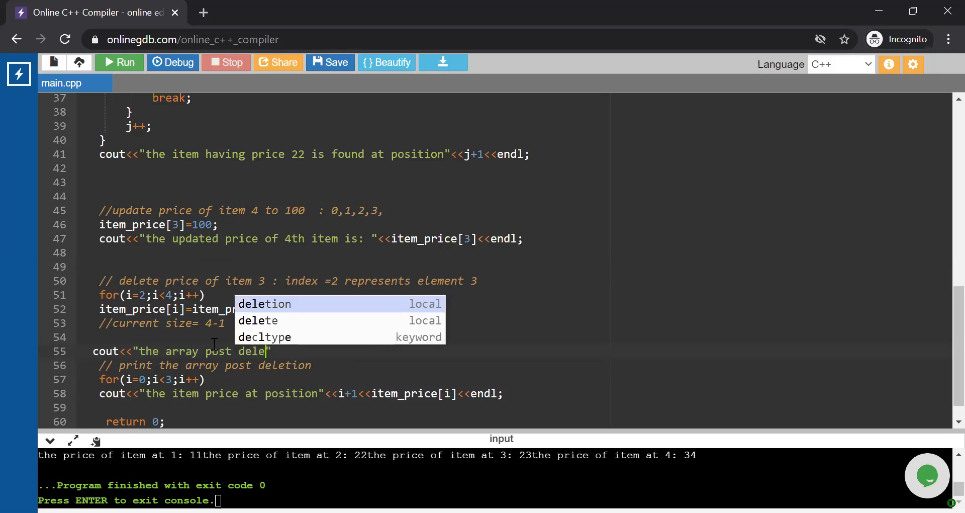
type("tion\"<<endl;")
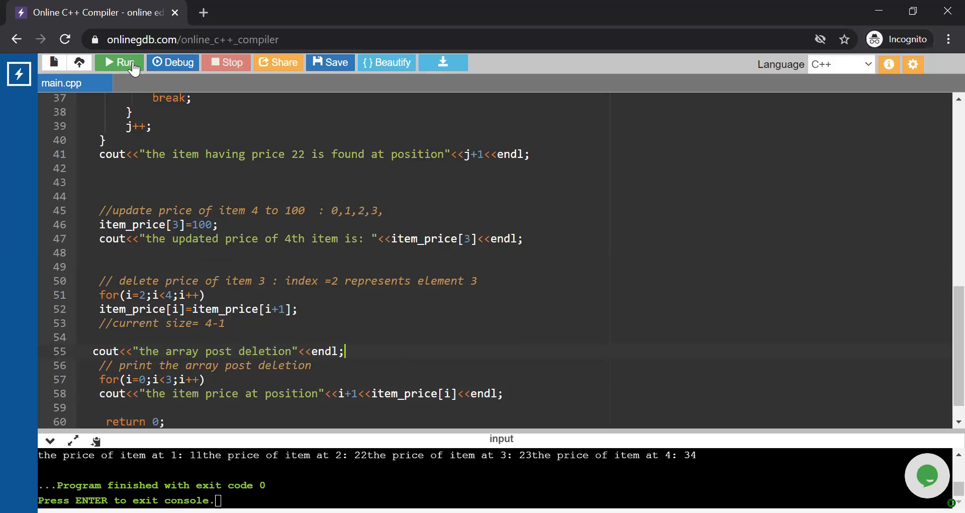
- Run the program with prices 11, 22, 34 and 56 and review the post-deletion output
left_click(118, 62)
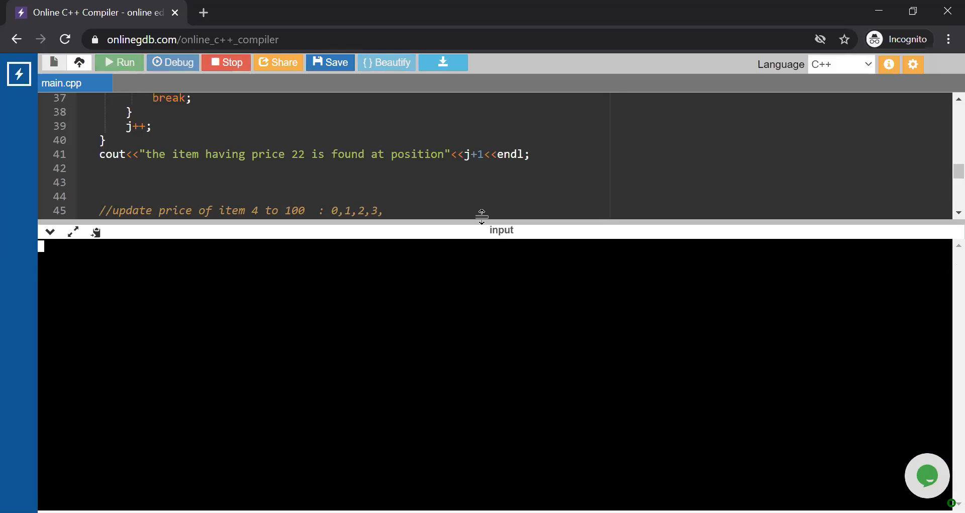
left_click(119, 62)
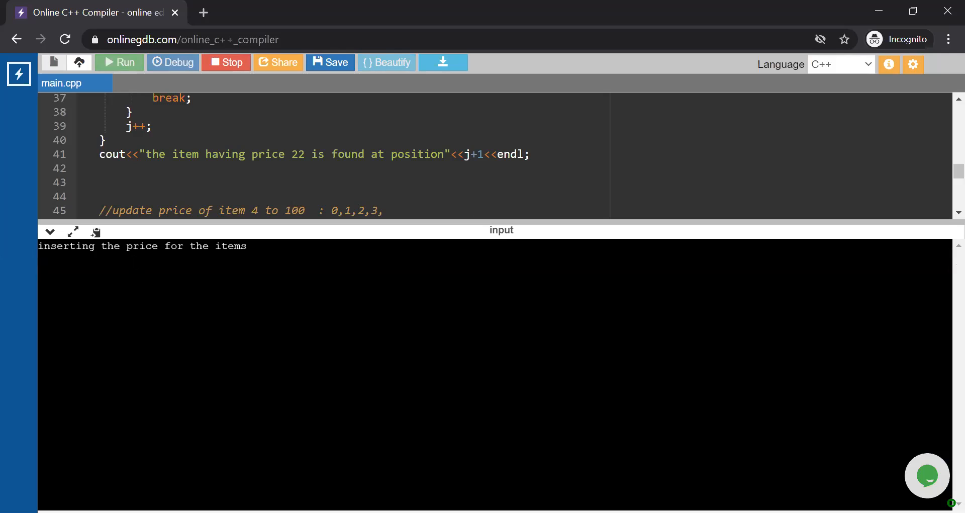
type("11")
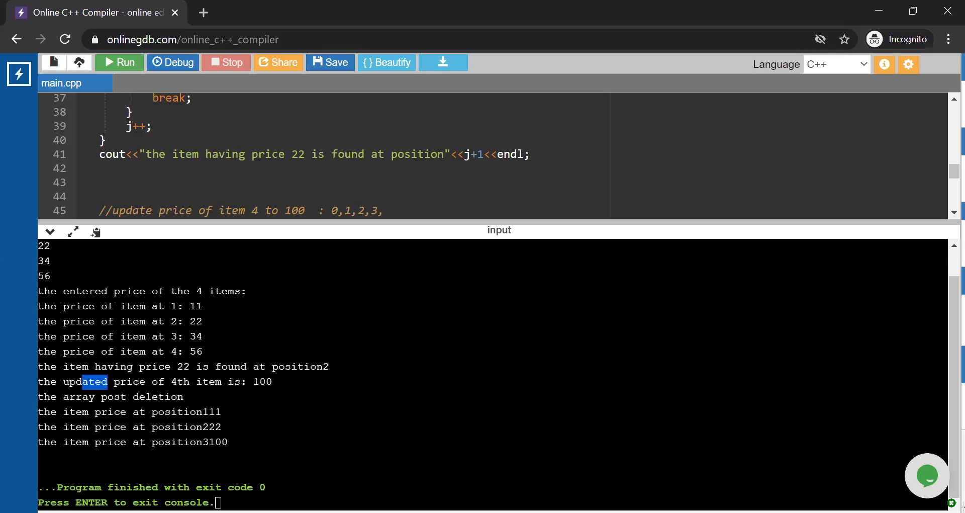
left_click_drag(106, 381, 294, 381)
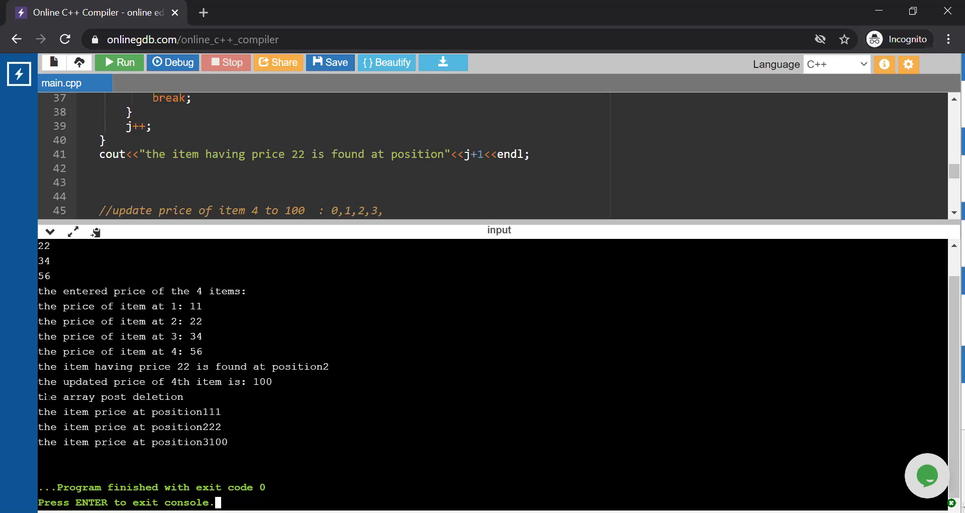
mouse_move(226, 410)
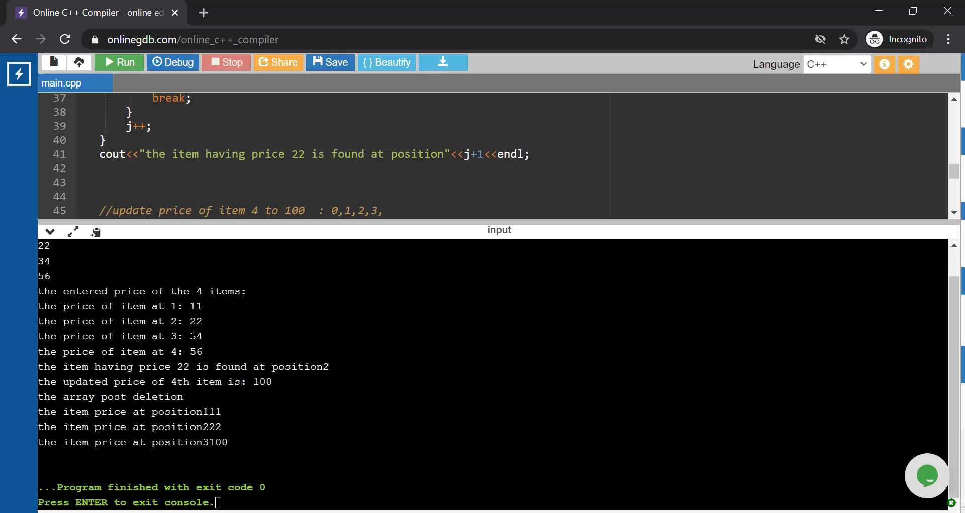
- Add a ': ' separator between position and price on line 58 and rerun the program
double_click(200, 412)
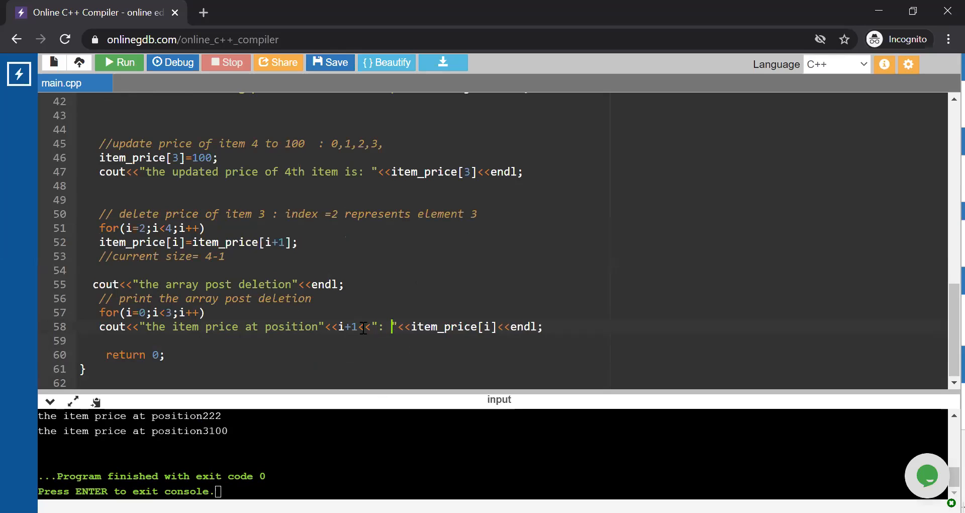
left_click(118, 62)
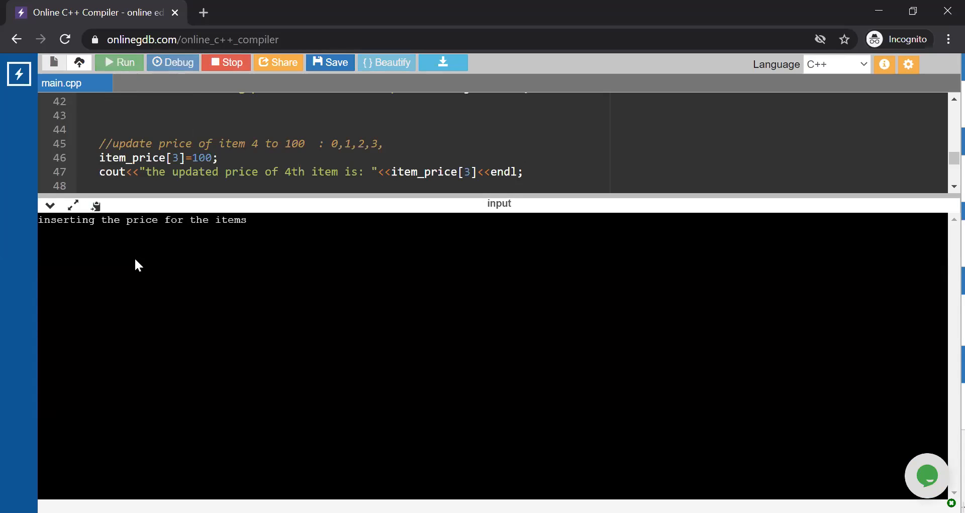
- Enter prices 11, 22, 34, 45 and view output 'position1: 11', 'position2: 22', 'position3: 100'
type("11")
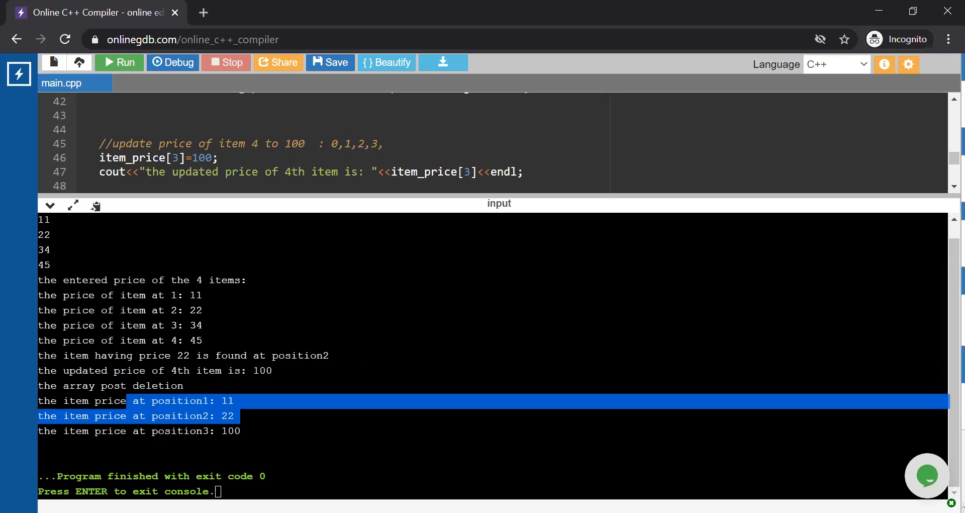
mouse_move(303, 481)
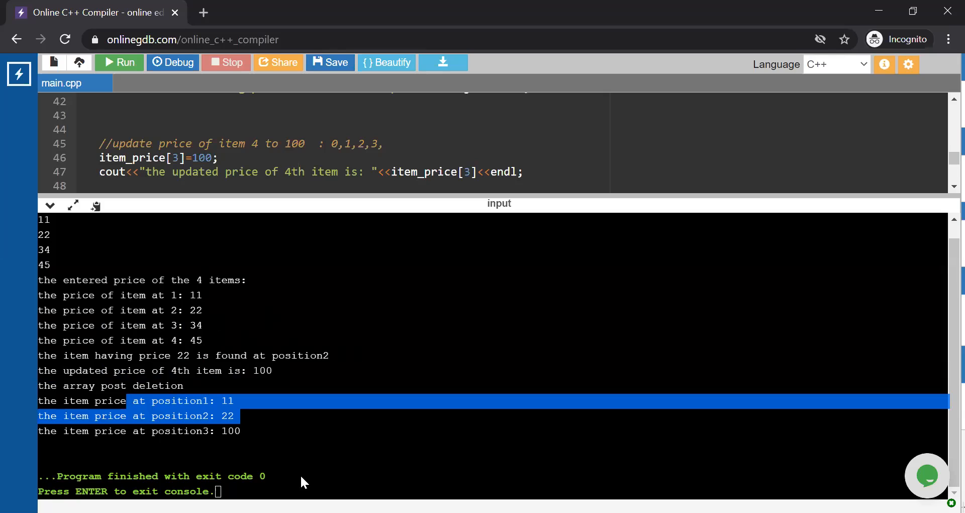